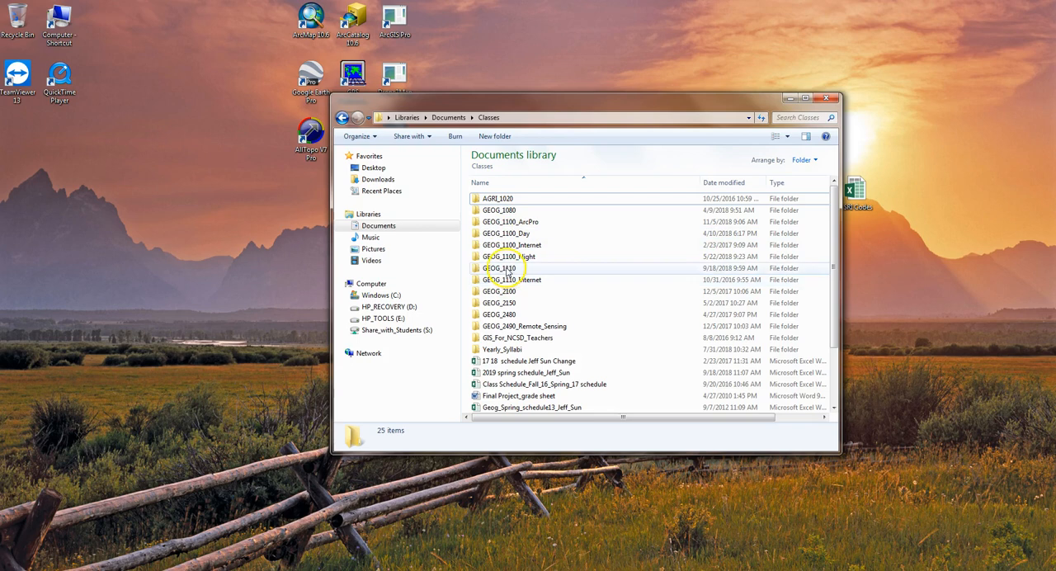
Open the GEOG_1110 course folder, then its Week2 folder, in Explorer
{"action": "double_click", "coordinate": [500, 267]}
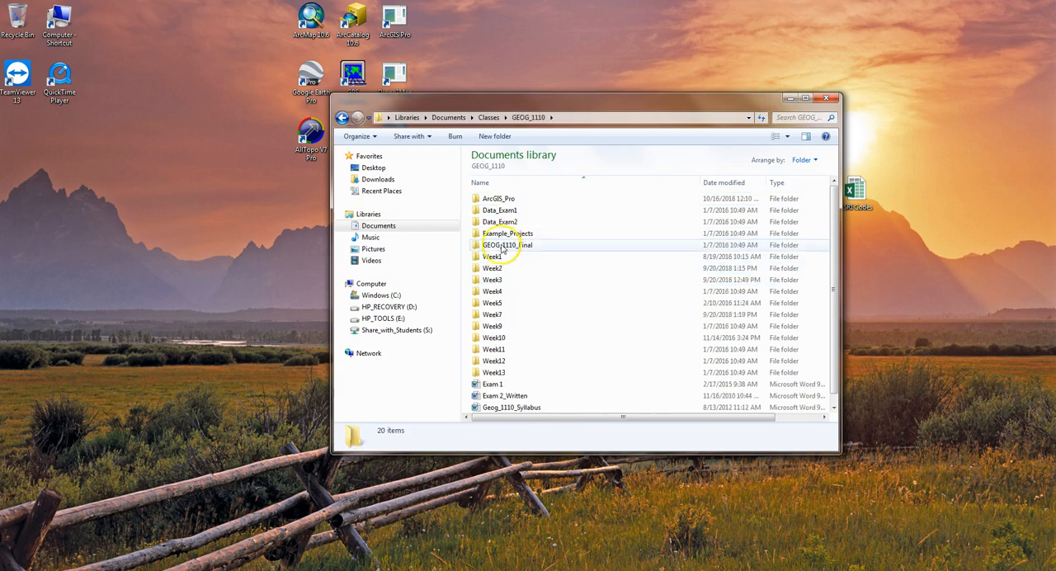
{"action": "left_click", "coordinate": [492, 268]}
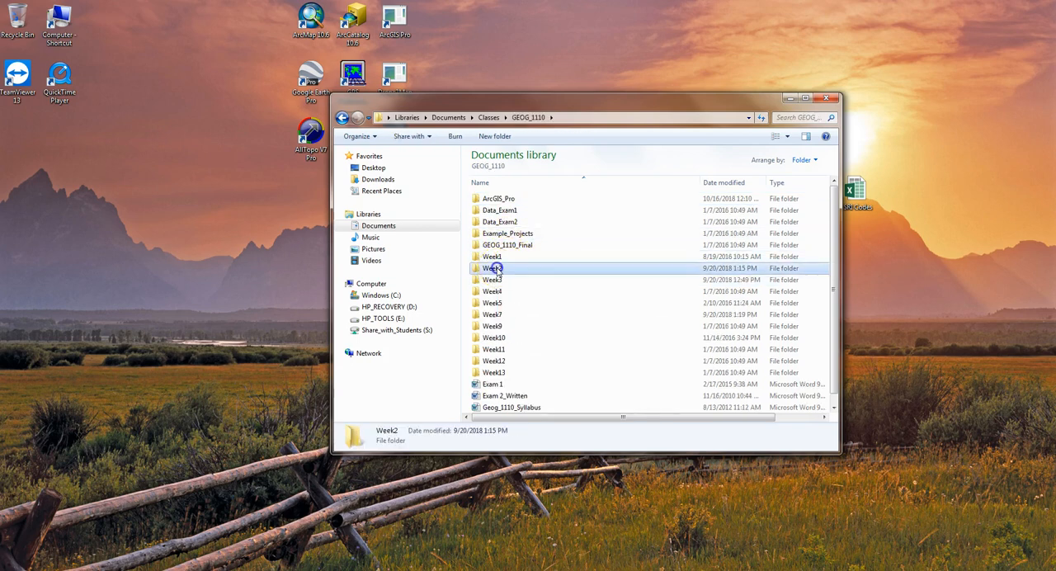
{"action": "double_click", "coordinate": [491, 267]}
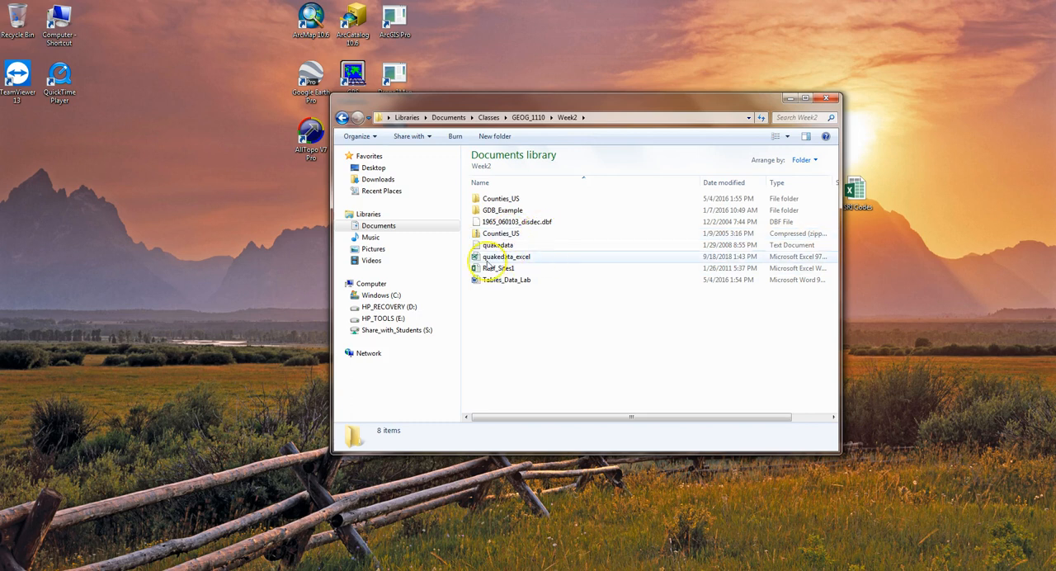
{"action": "mouse_move", "coordinate": [498, 267]}
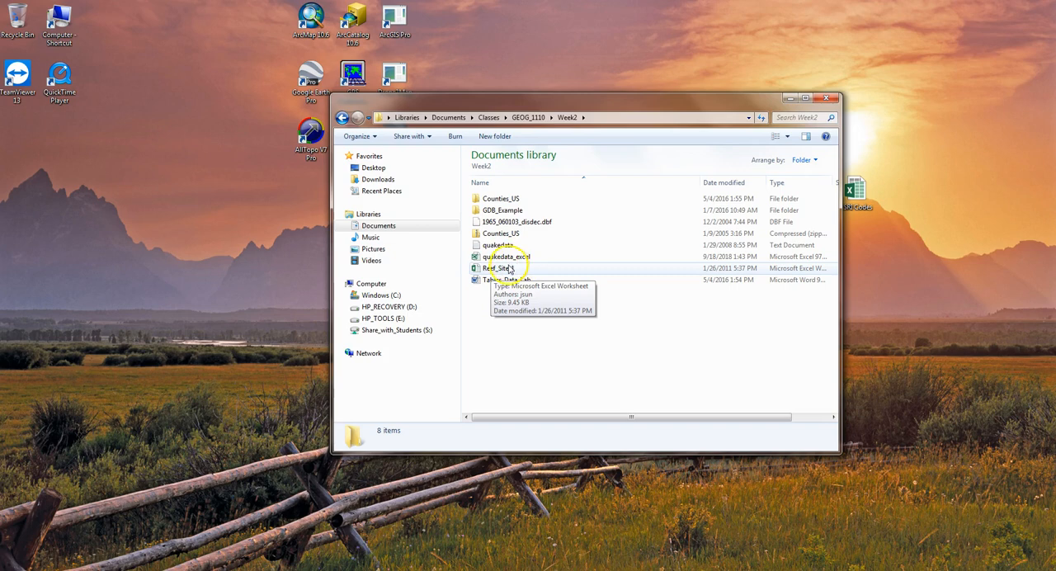
{"action": "right_click", "coordinate": [495, 268]}
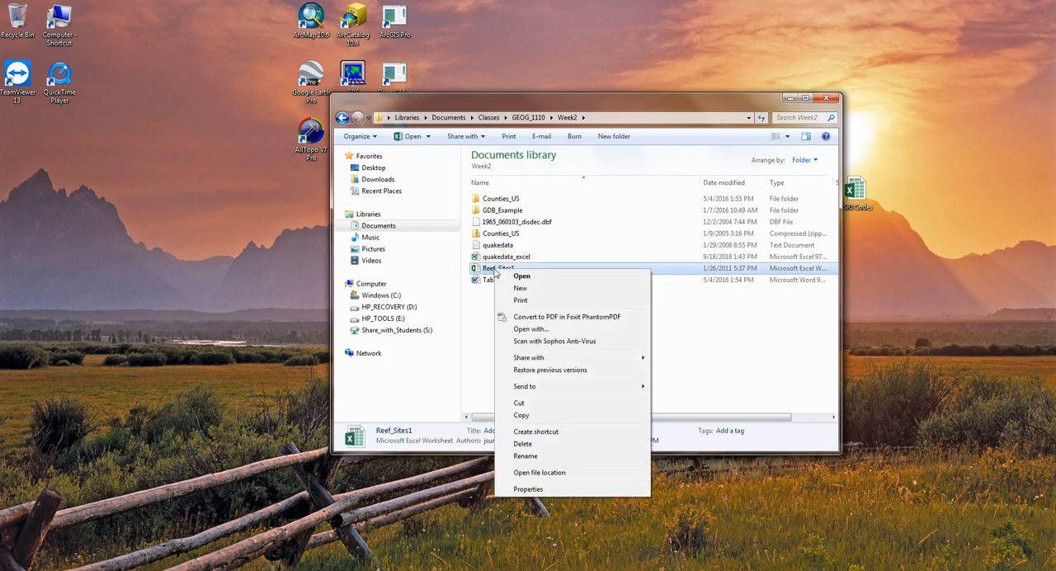
{"action": "left_click", "coordinate": [521, 275]}
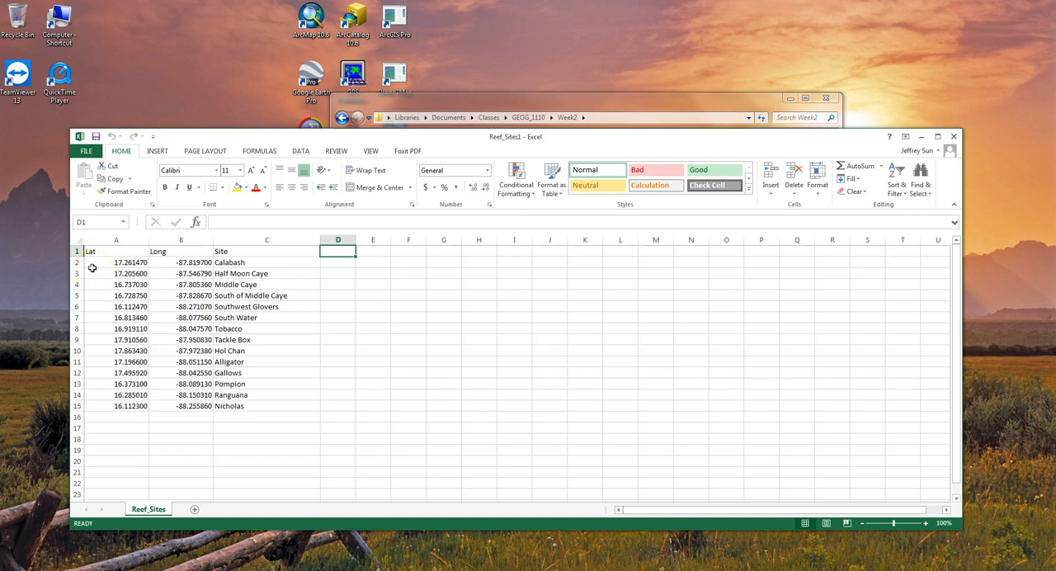
{"action": "left_click", "coordinate": [116, 251]}
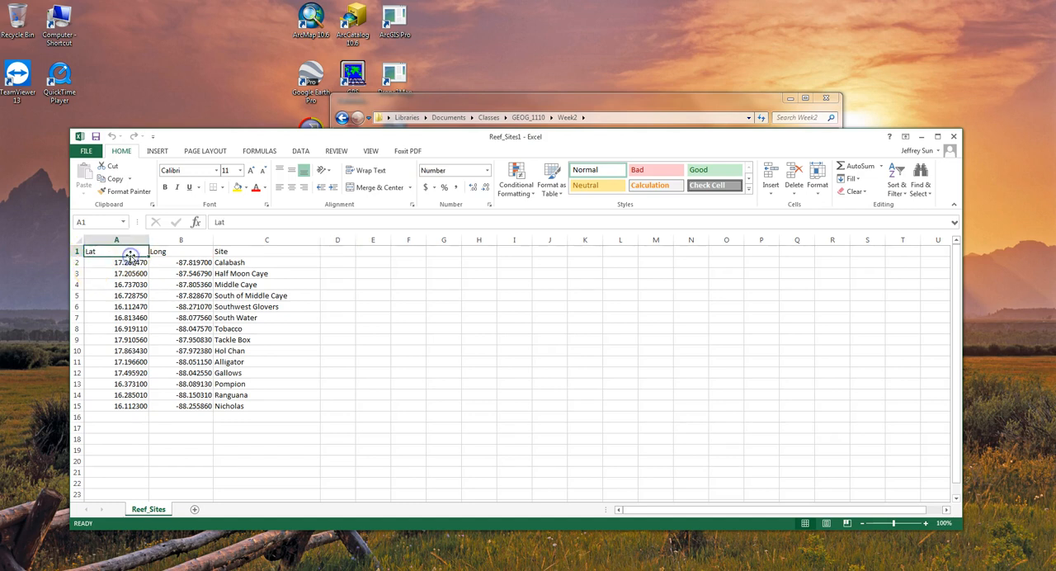
{"action": "left_click", "coordinate": [180, 239]}
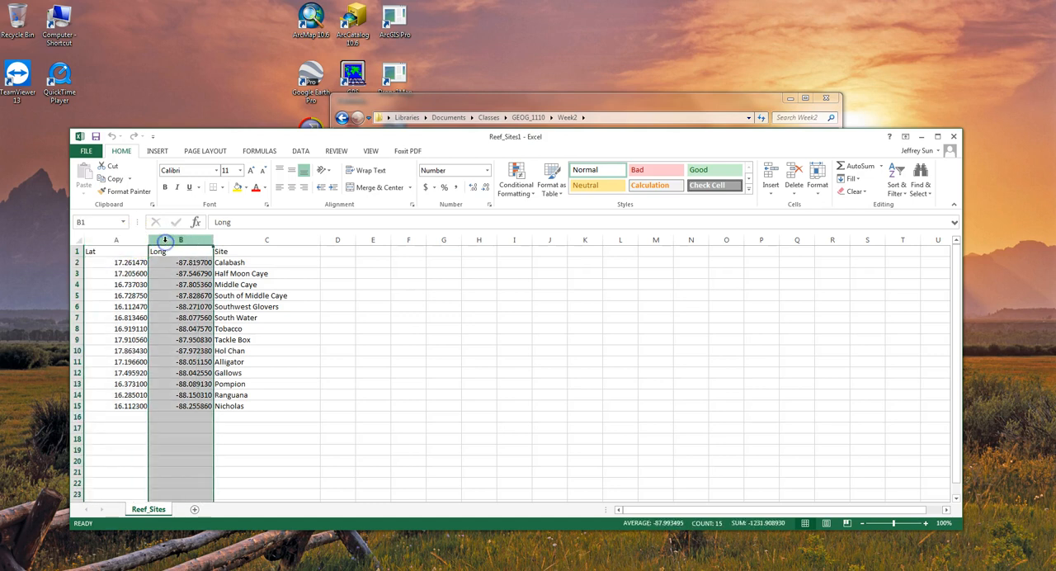
{"action": "left_click", "coordinate": [266, 239]}
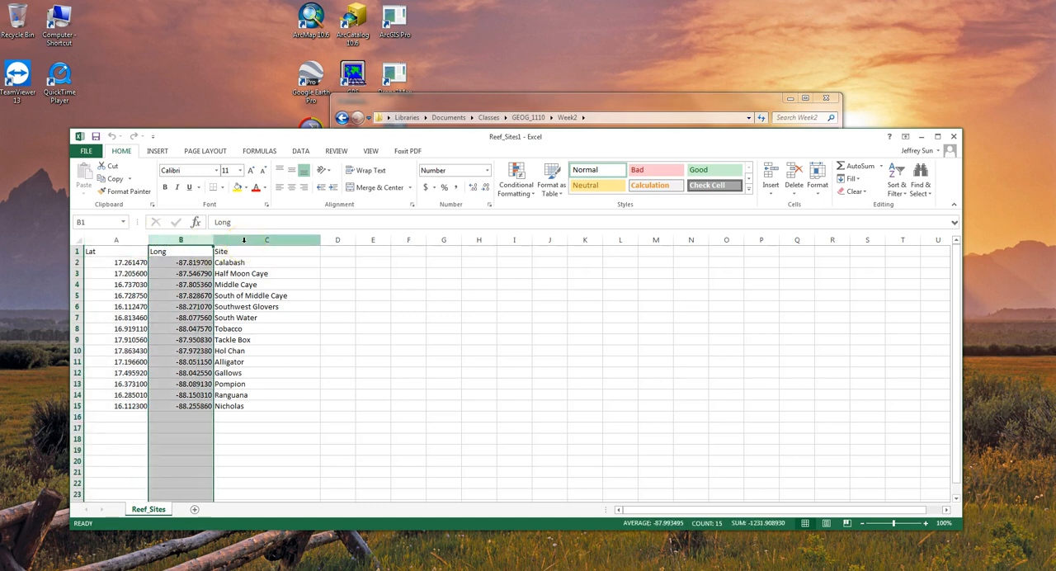
{"action": "left_click", "coordinate": [266, 239]}
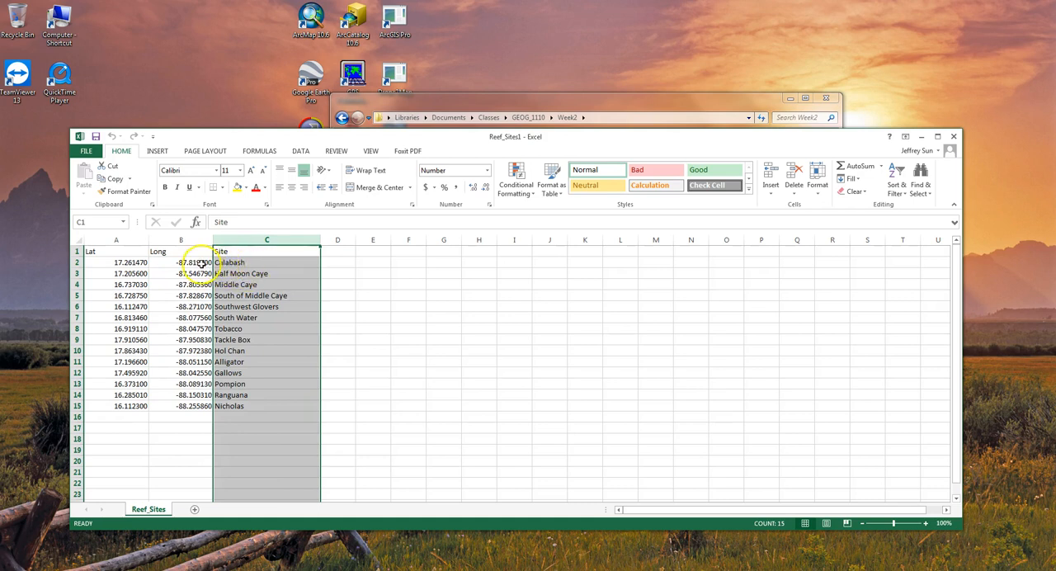
{"action": "left_click", "coordinate": [181, 240]}
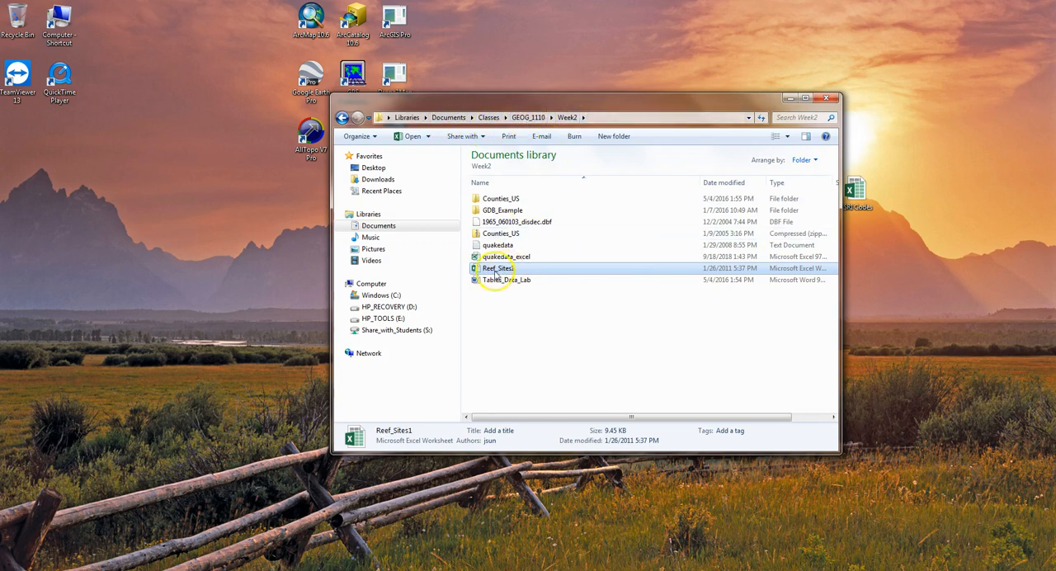
{"action": "mouse_move", "coordinate": [864, 136]}
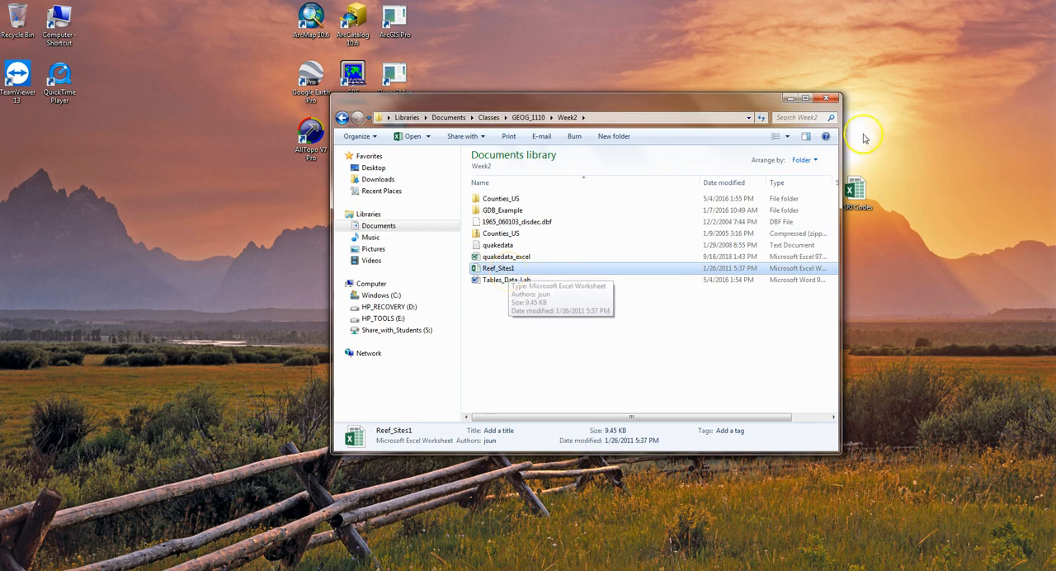
Close Explorer and launch ArcGIS Pro from its desktop shortcut
{"action": "left_click", "coordinate": [825, 98]}
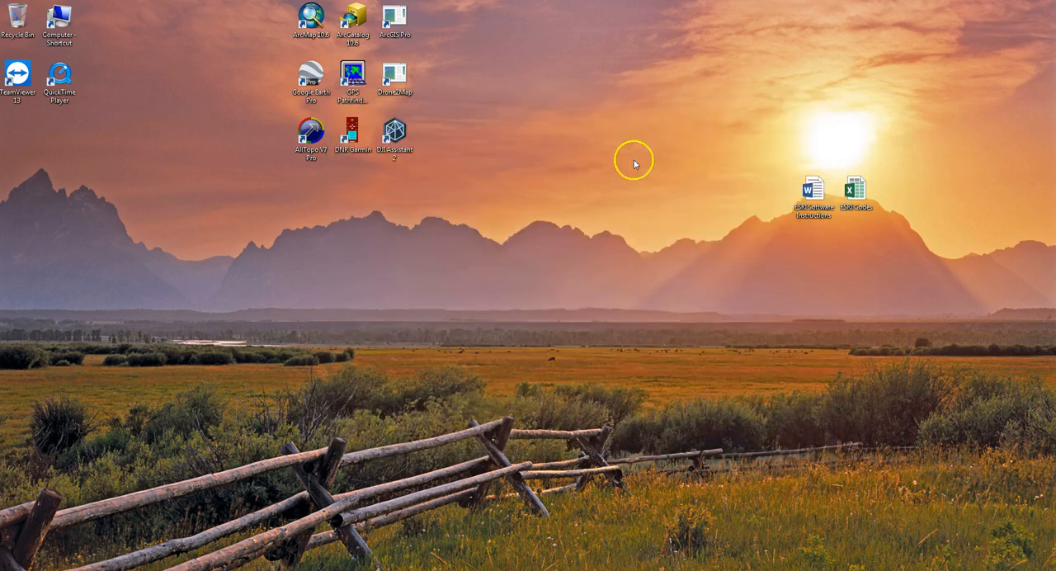
{"action": "left_click", "coordinate": [395, 18]}
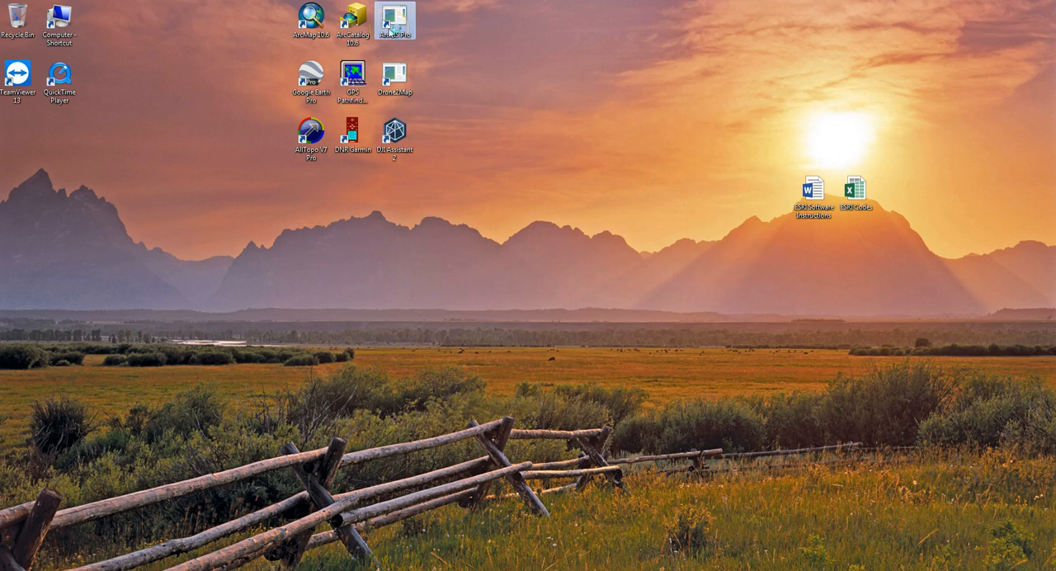
{"action": "double_click", "coordinate": [396, 17]}
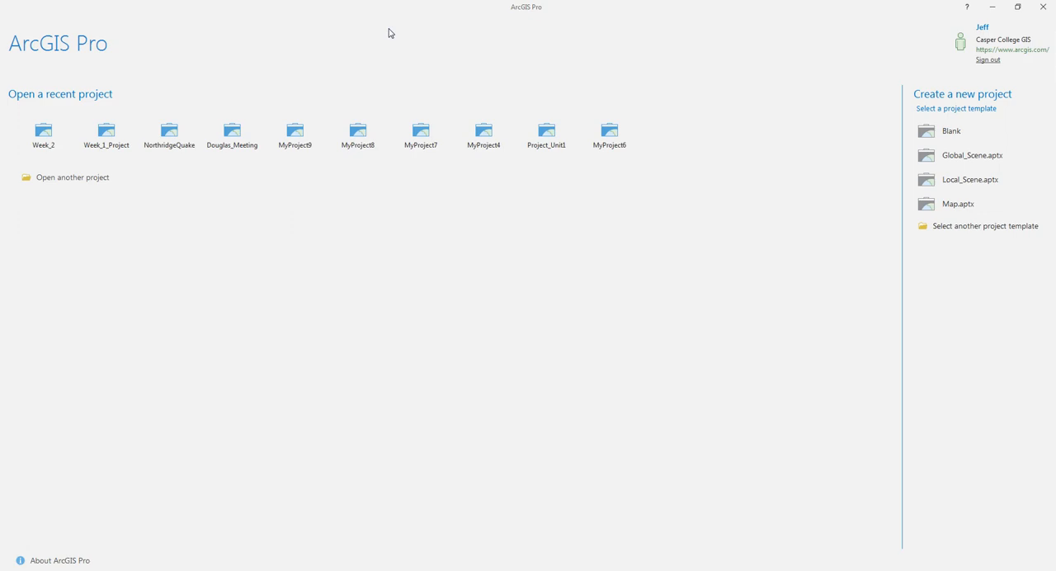
{"action": "mouse_move", "coordinate": [993, 66]}
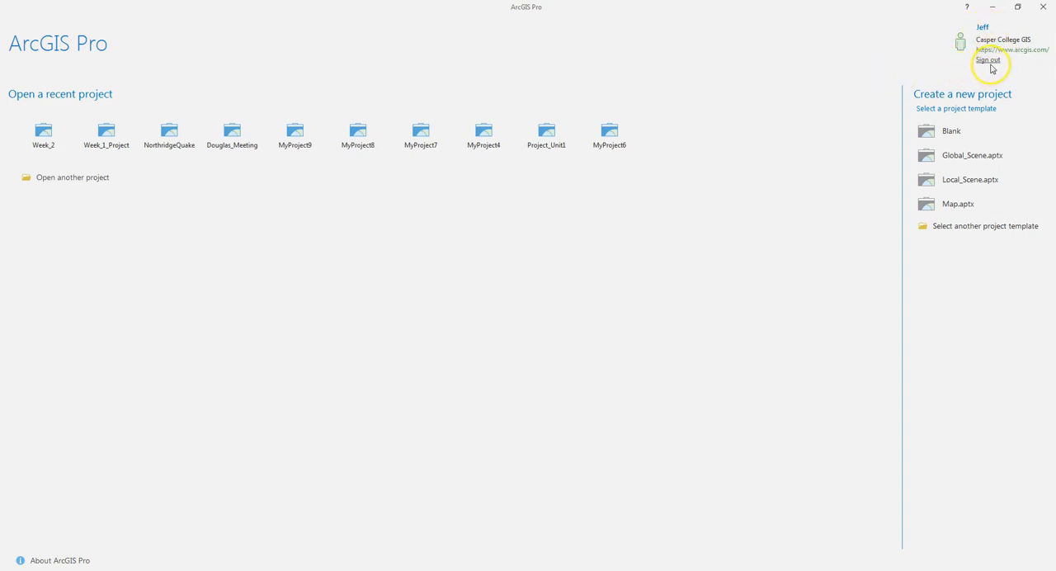
{"action": "mouse_move", "coordinate": [988, 60]}
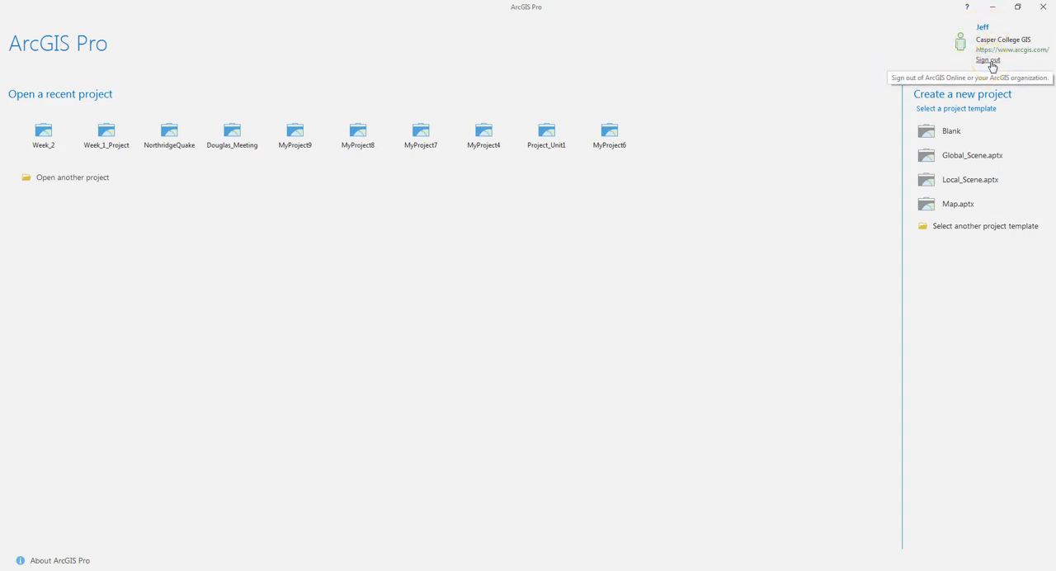
{"action": "mouse_move", "coordinate": [44, 136]}
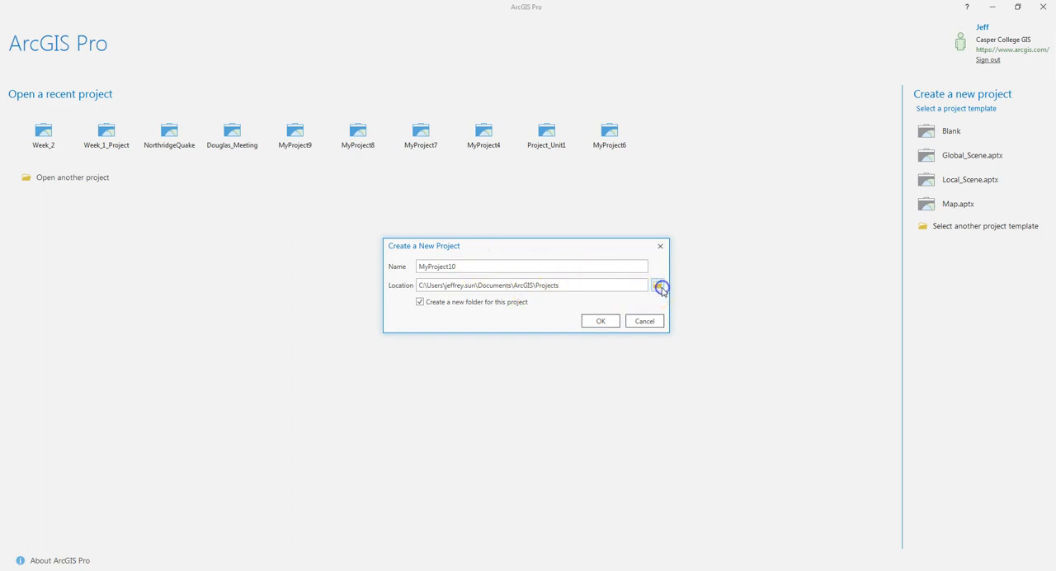
Try a Table_Example folder as project location, dismiss the access error, and choose Desktop
{"action": "left_click", "coordinate": [660, 285]}
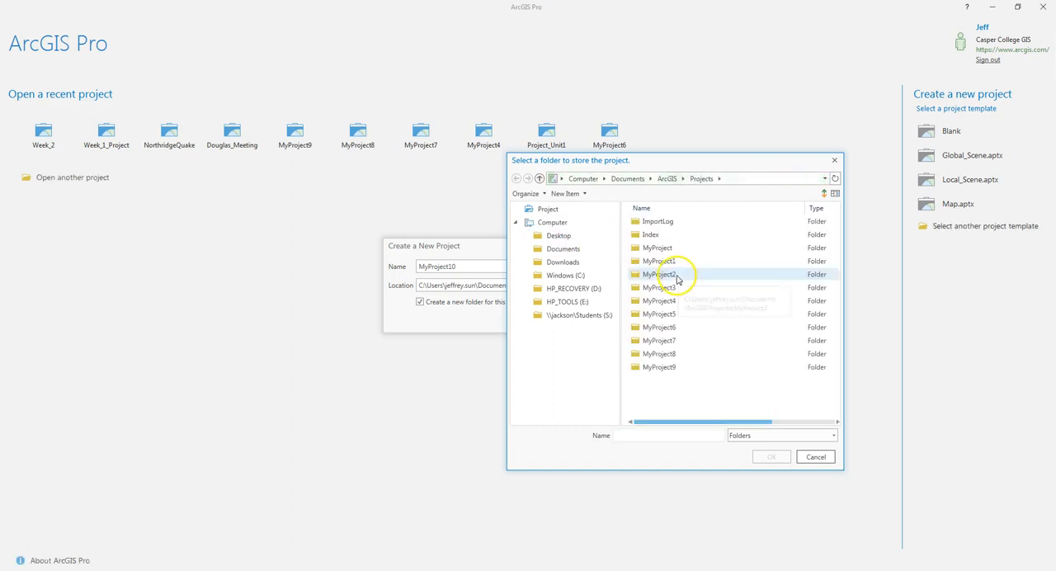
{"action": "left_click", "coordinate": [558, 236]}
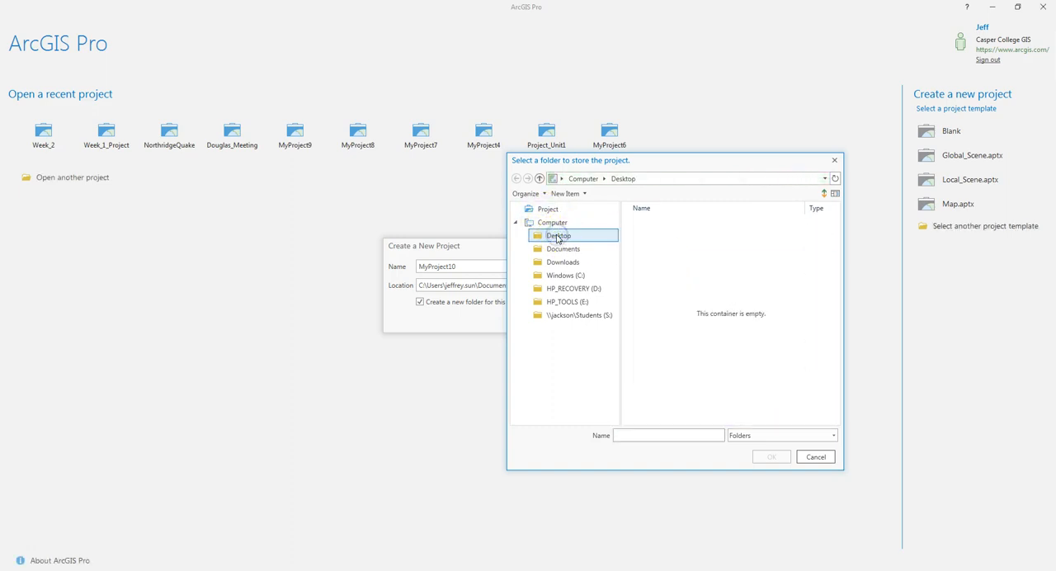
{"action": "left_click", "coordinate": [668, 435]}
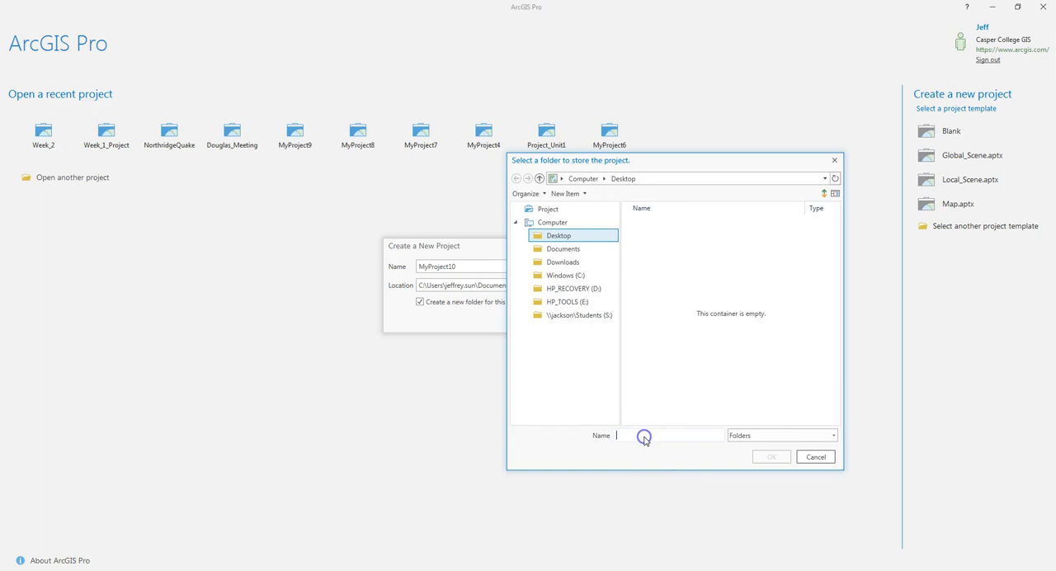
{"action": "type", "text": "1"}
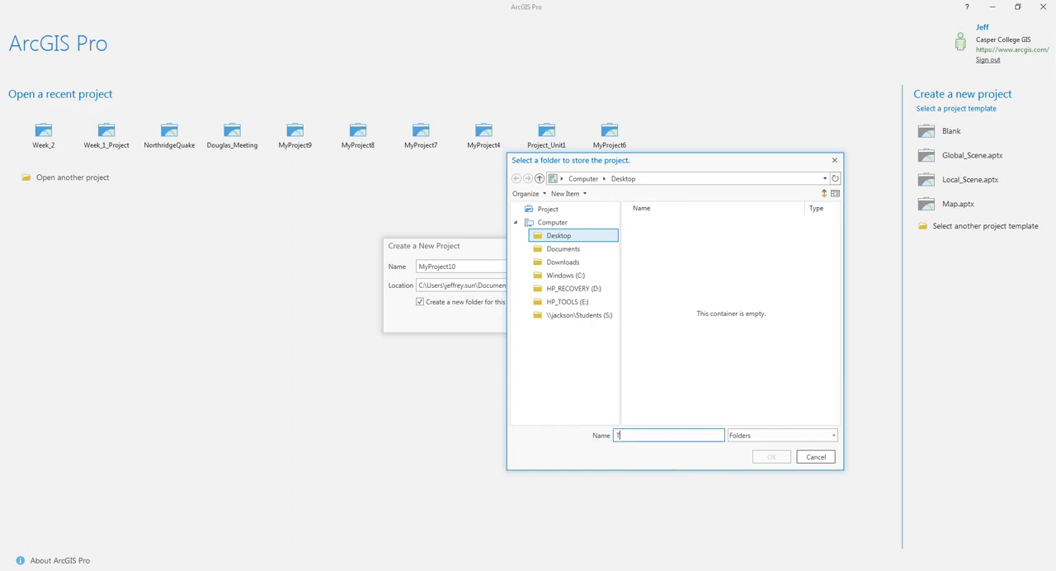
{"action": "type", "text": "Table_Example"}
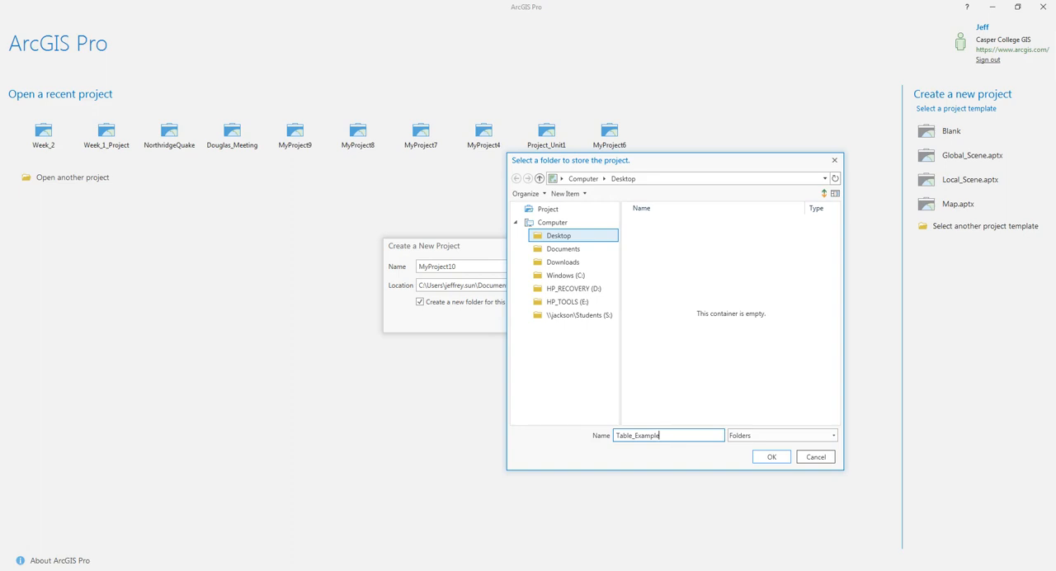
{"action": "left_click", "coordinate": [770, 456]}
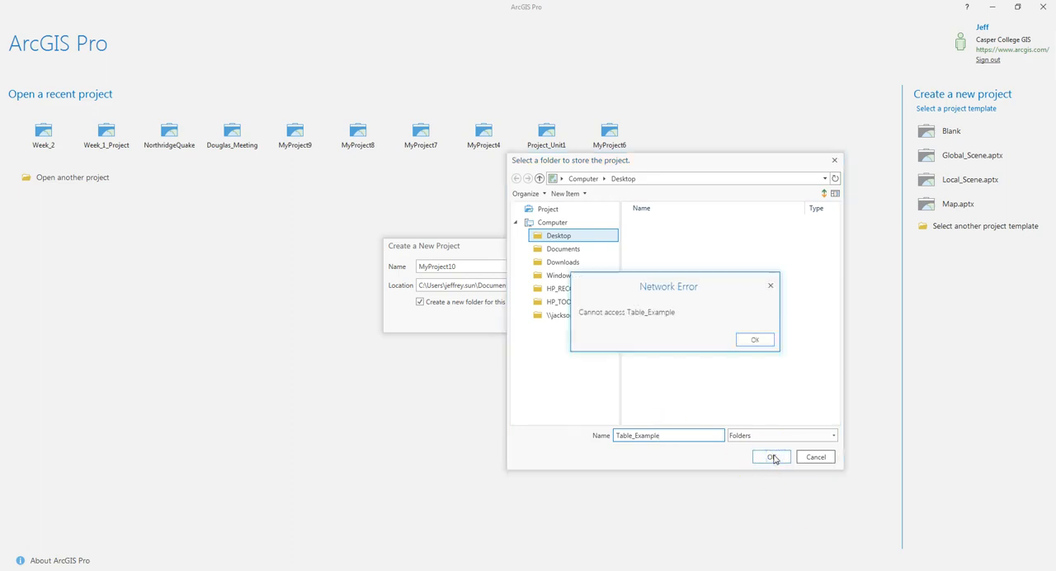
{"action": "left_click", "coordinate": [753, 339]}
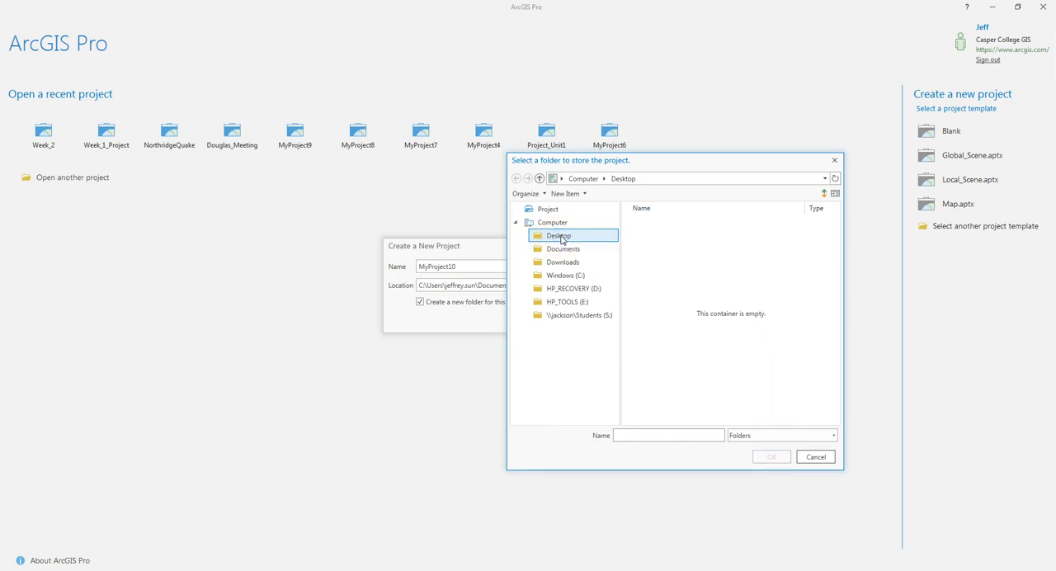
{"action": "left_click", "coordinate": [552, 222]}
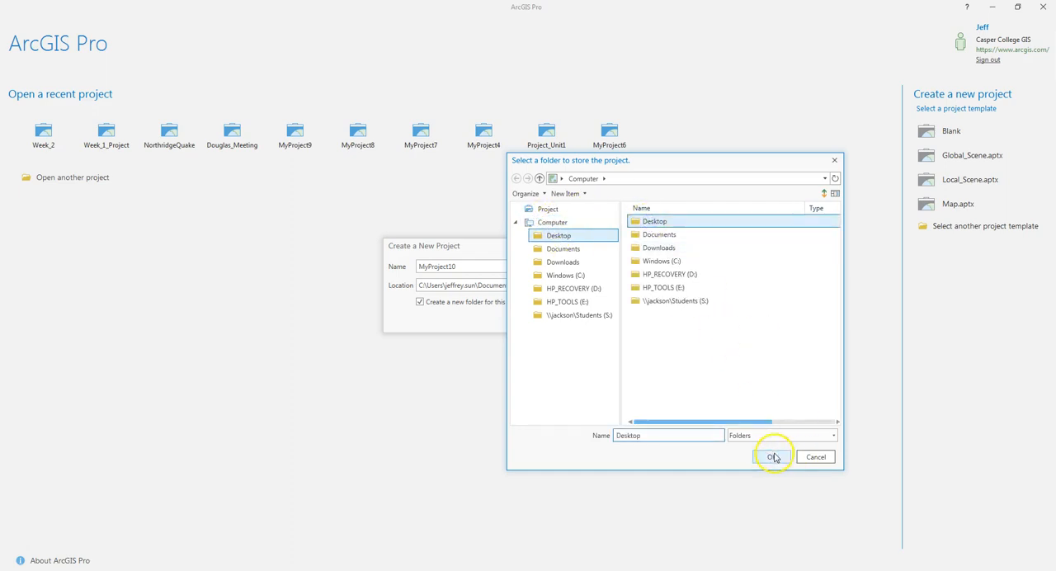
Name the new project Table_Example and create it
{"action": "left_click", "coordinate": [771, 456]}
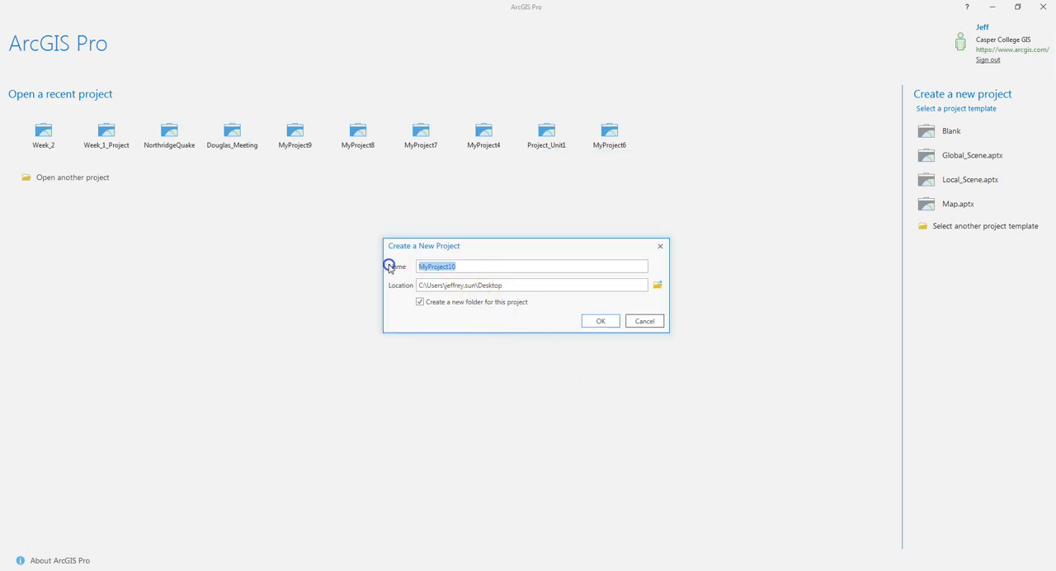
{"action": "type", "text": "Table_Example"}
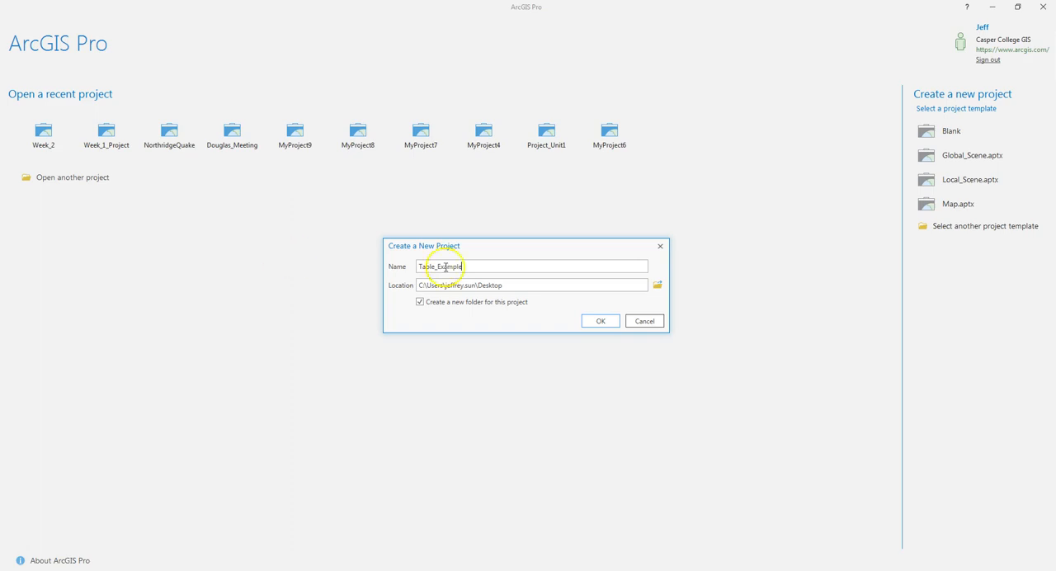
{"action": "left_click", "coordinate": [600, 321]}
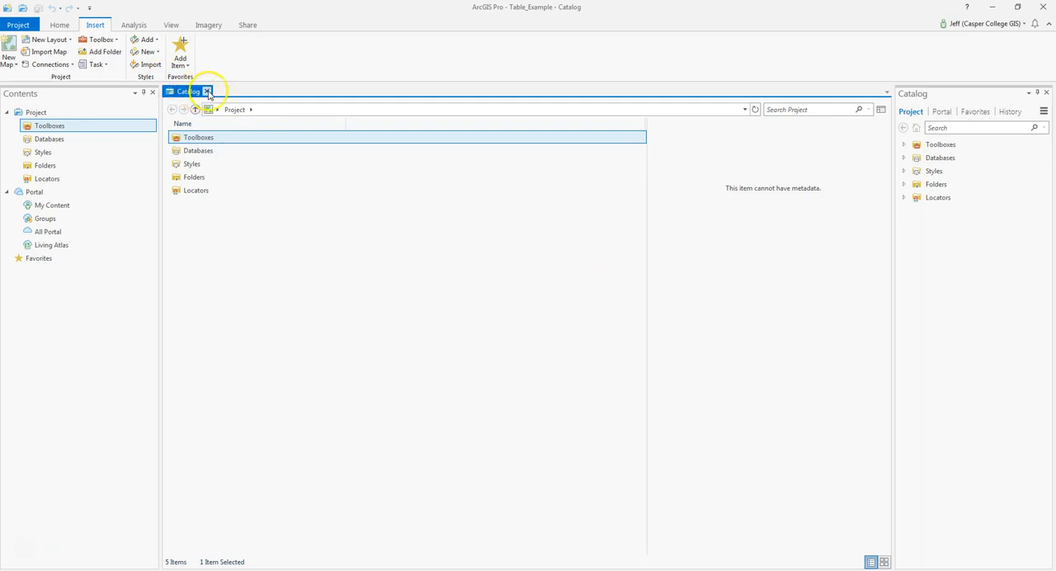
Close the Catalog view and insert a new 2D map with the topographic basemap
{"action": "left_click", "coordinate": [206, 91]}
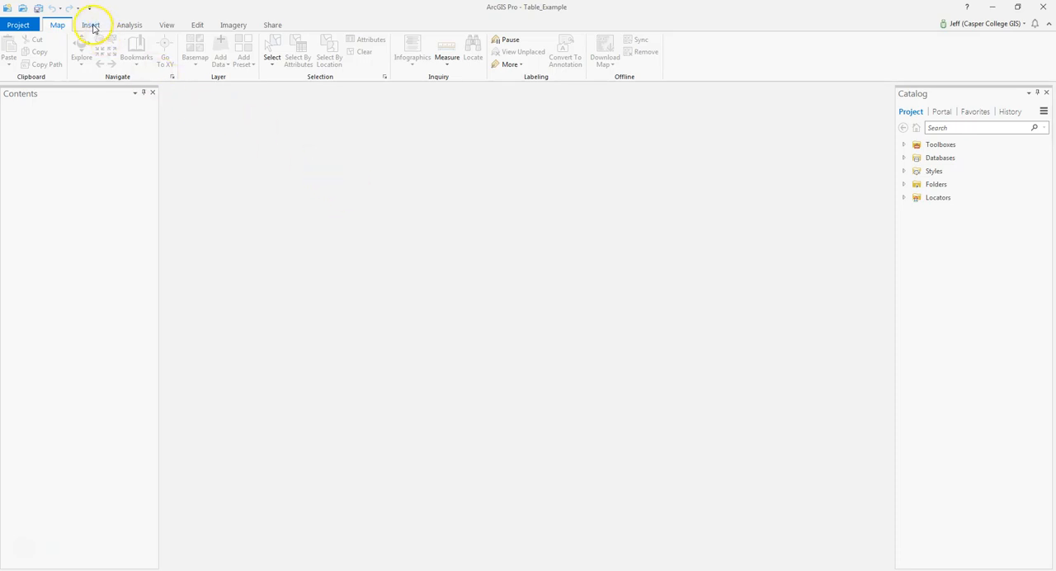
{"action": "left_click", "coordinate": [90, 24]}
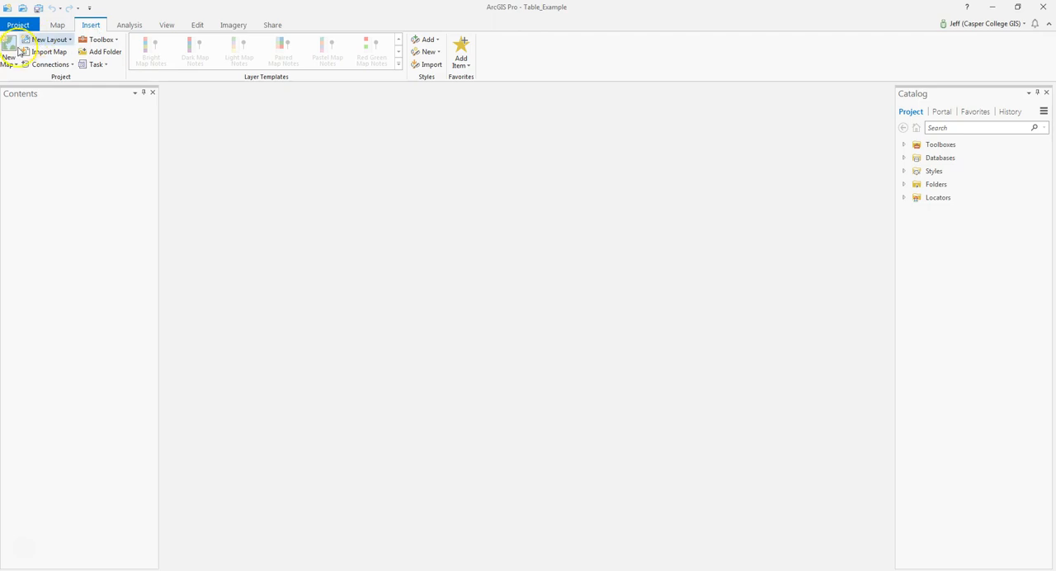
{"action": "mouse_move", "coordinate": [12, 59]}
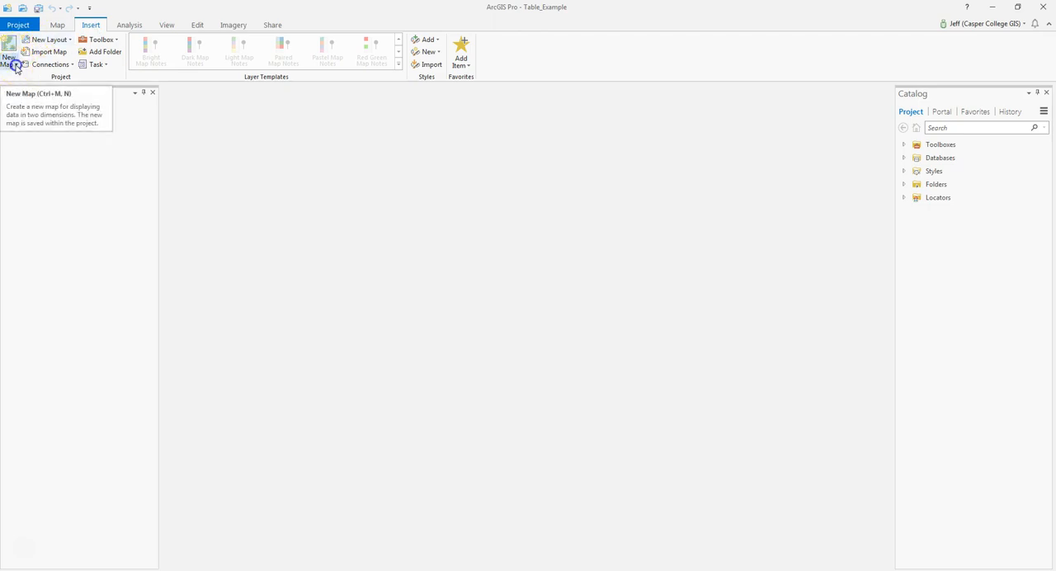
{"action": "left_click", "coordinate": [11, 54]}
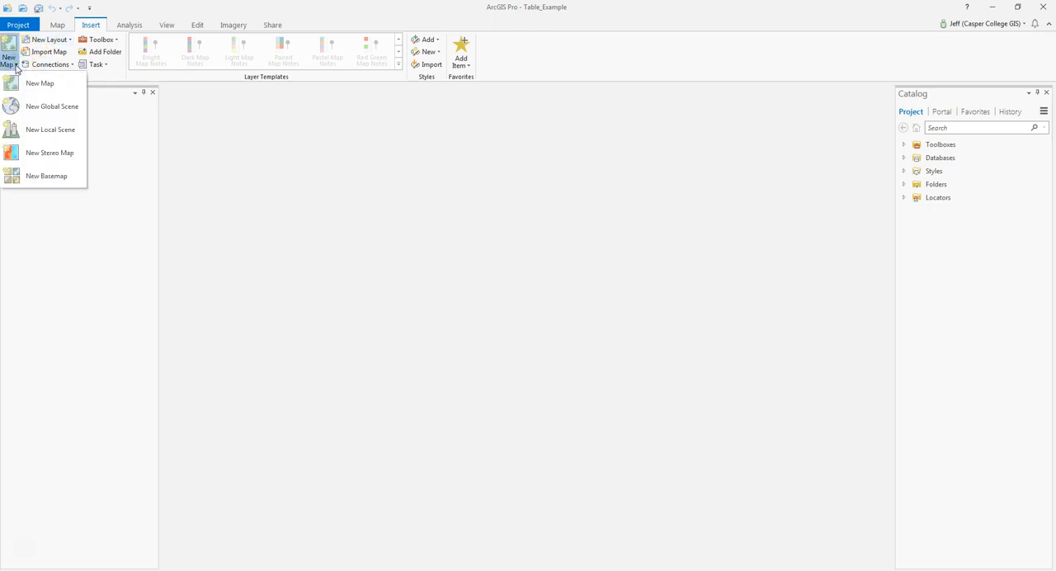
{"action": "left_click", "coordinate": [39, 83]}
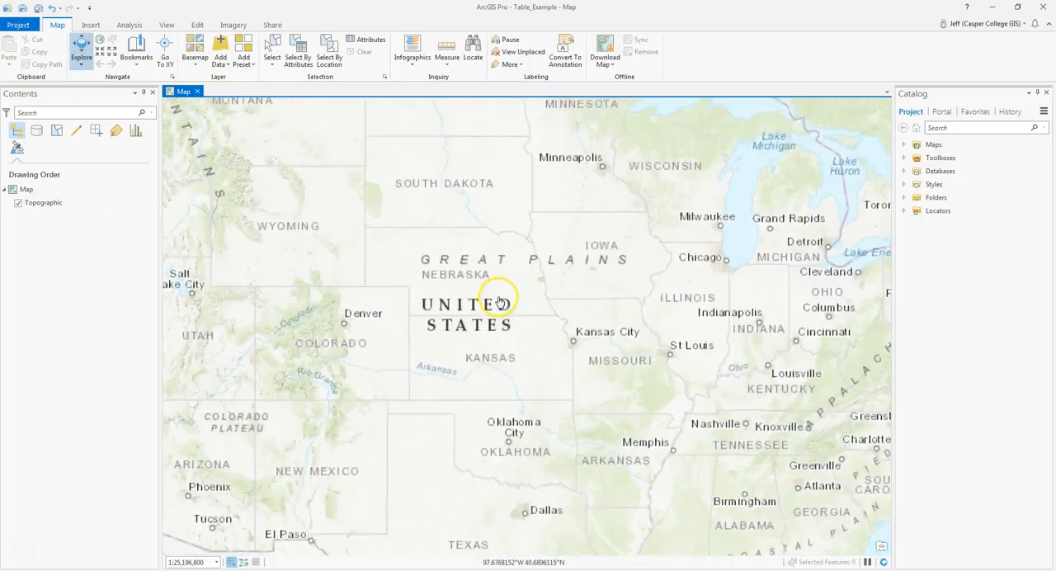
{"action": "scroll", "scroll_direction": "down", "scroll_amount": 3}
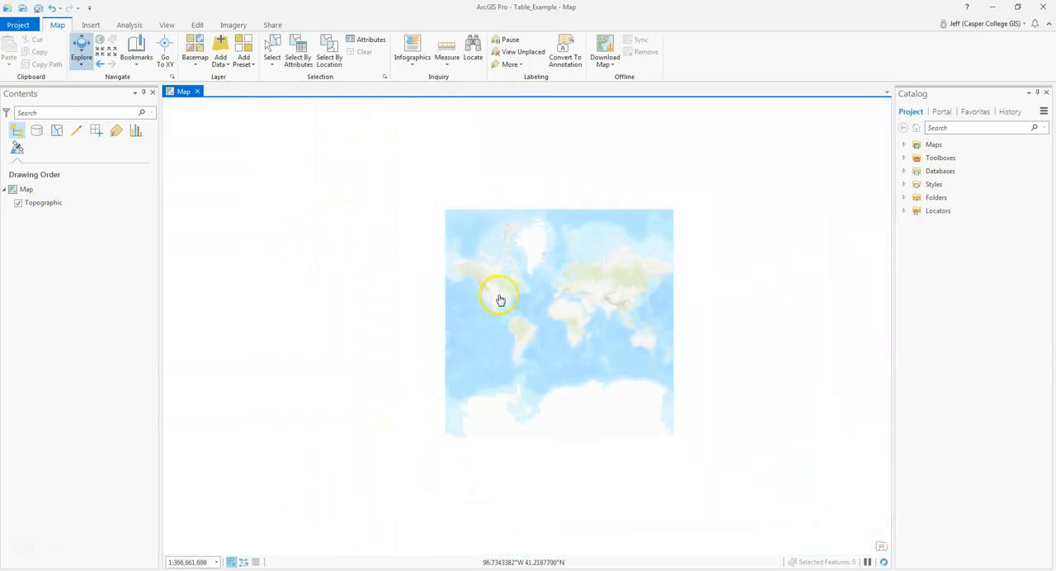
{"action": "scroll", "scroll_direction": "down", "scroll_amount": 3}
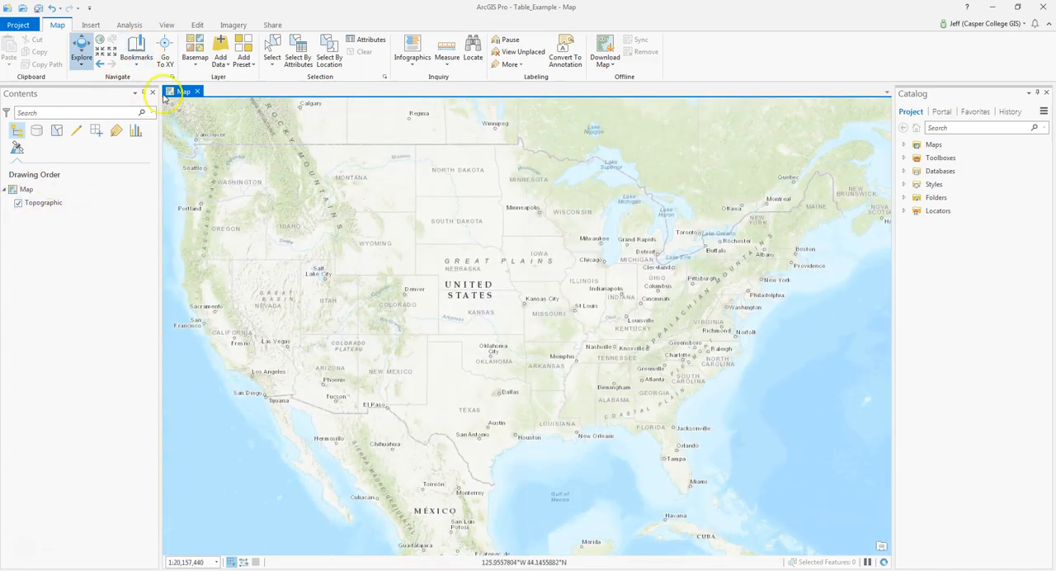
Switch the map's basemap to Imagery with Labels
{"action": "left_click", "coordinate": [195, 48]}
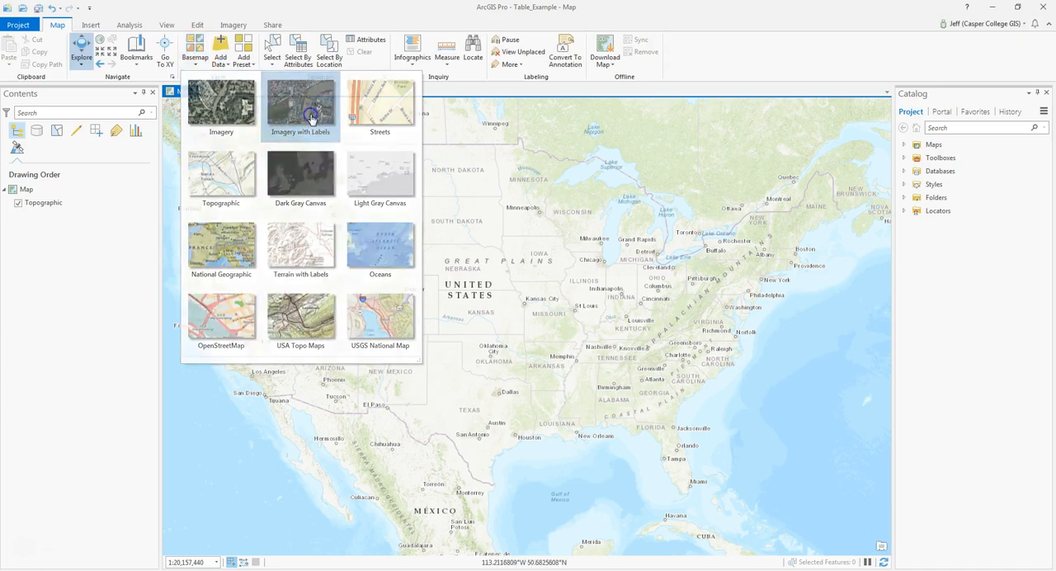
{"action": "left_click", "coordinate": [300, 99]}
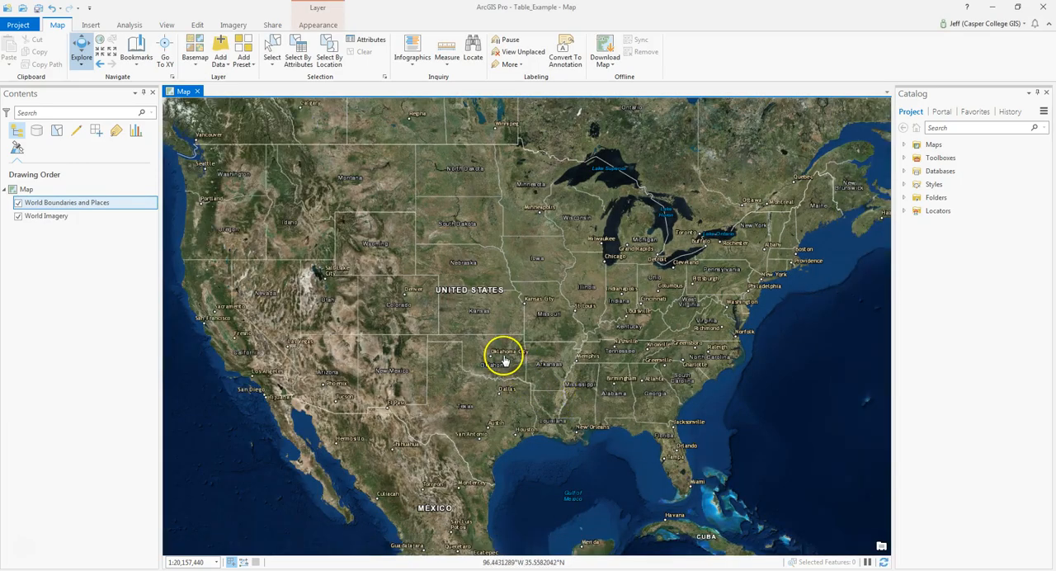
{"action": "scroll", "scroll_direction": "down", "scroll_amount": 3}
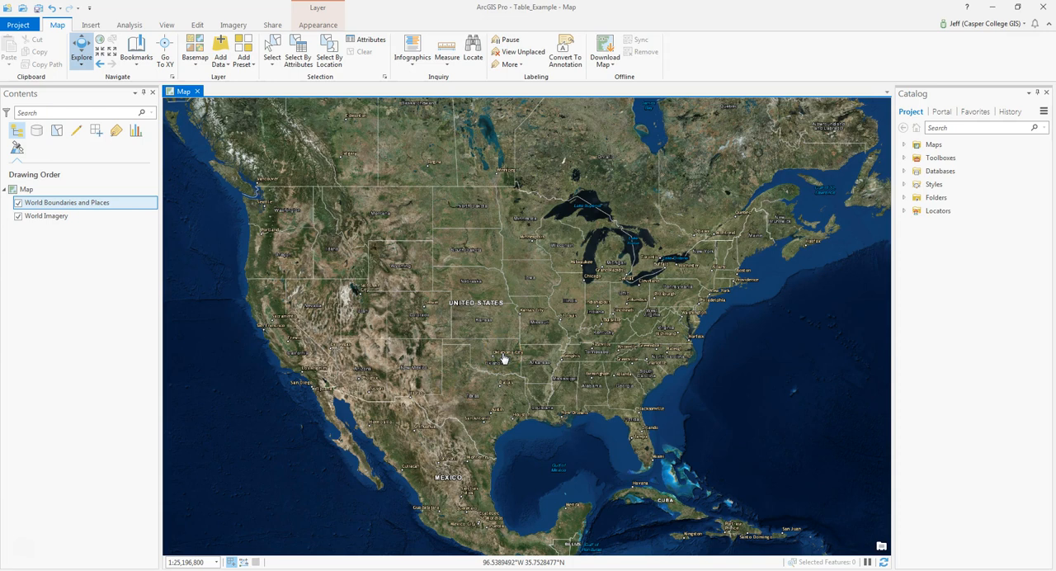
{"action": "mouse_move", "coordinate": [60, 382]}
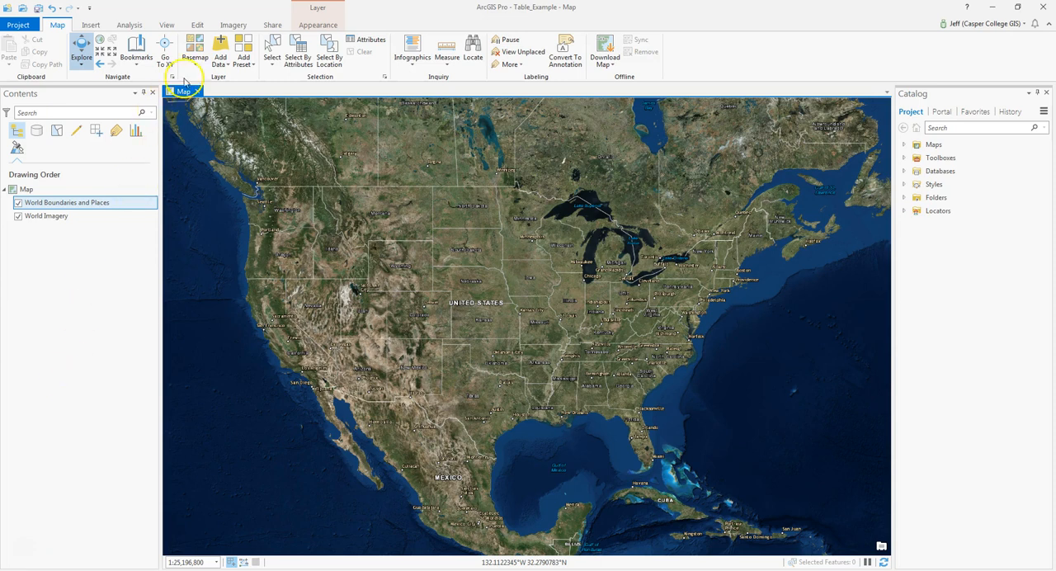
In Add Data, browse to Documents > Classes > GEOG_1110 > Week2
{"action": "left_click", "coordinate": [218, 50]}
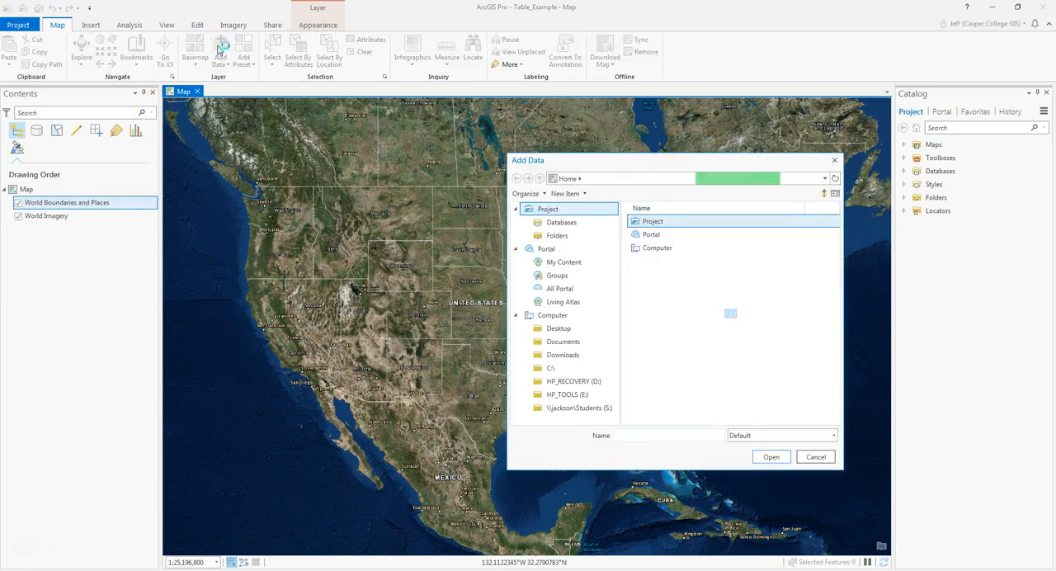
{"action": "double_click", "coordinate": [651, 220]}
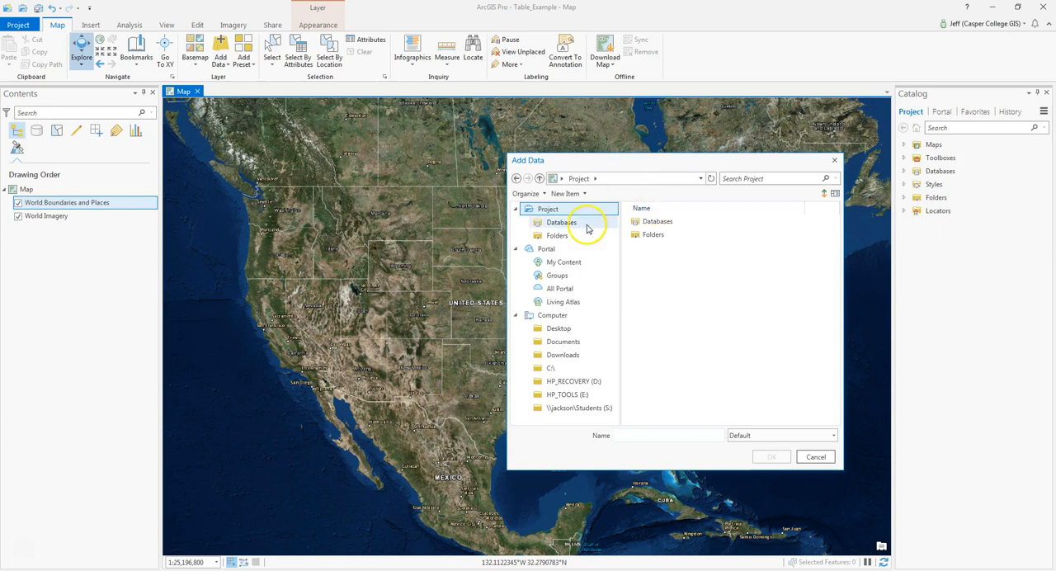
{"action": "left_click", "coordinate": [563, 341]}
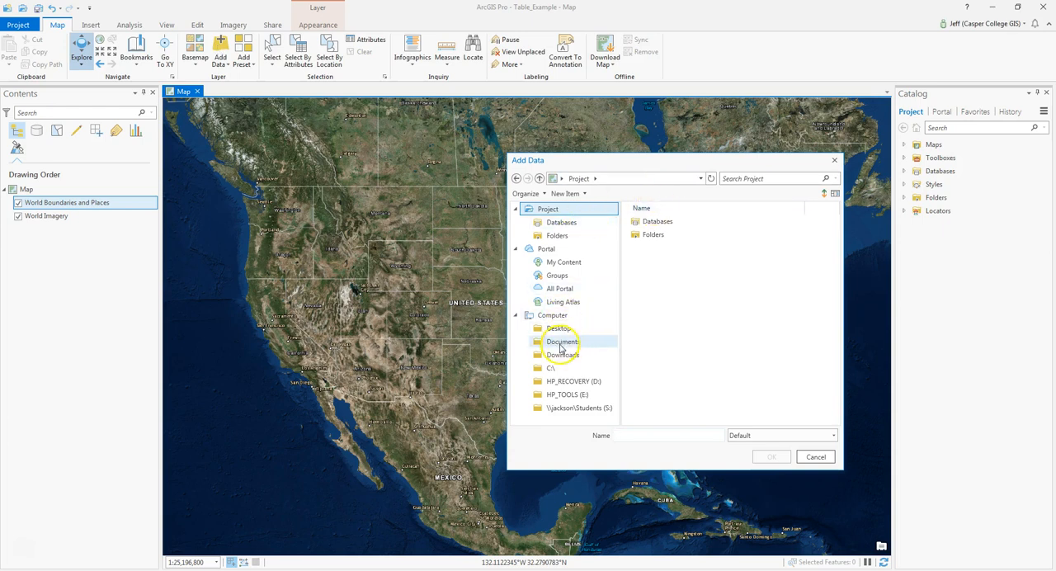
{"action": "double_click", "coordinate": [562, 341]}
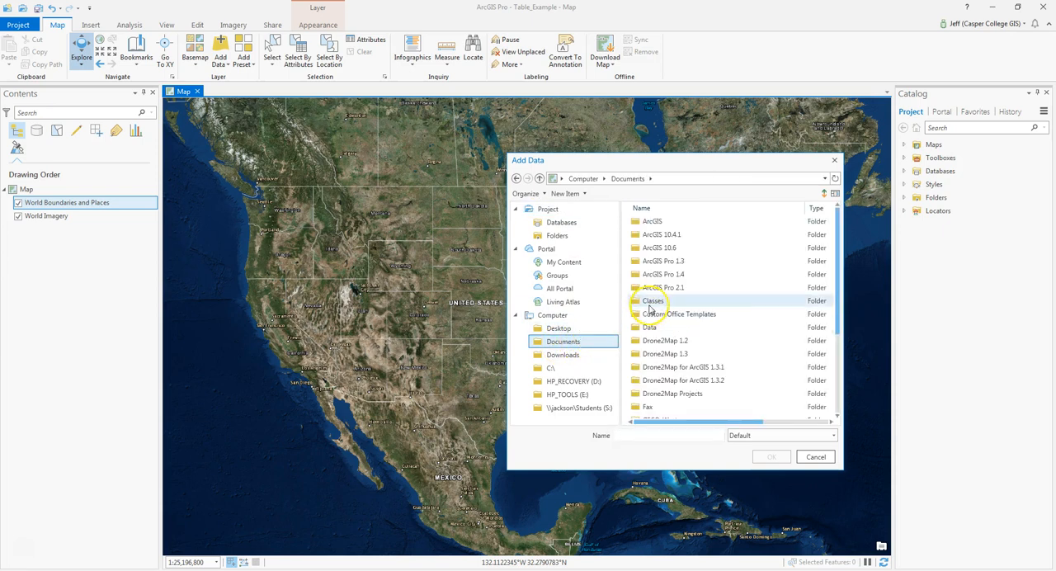
{"action": "double_click", "coordinate": [653, 301]}
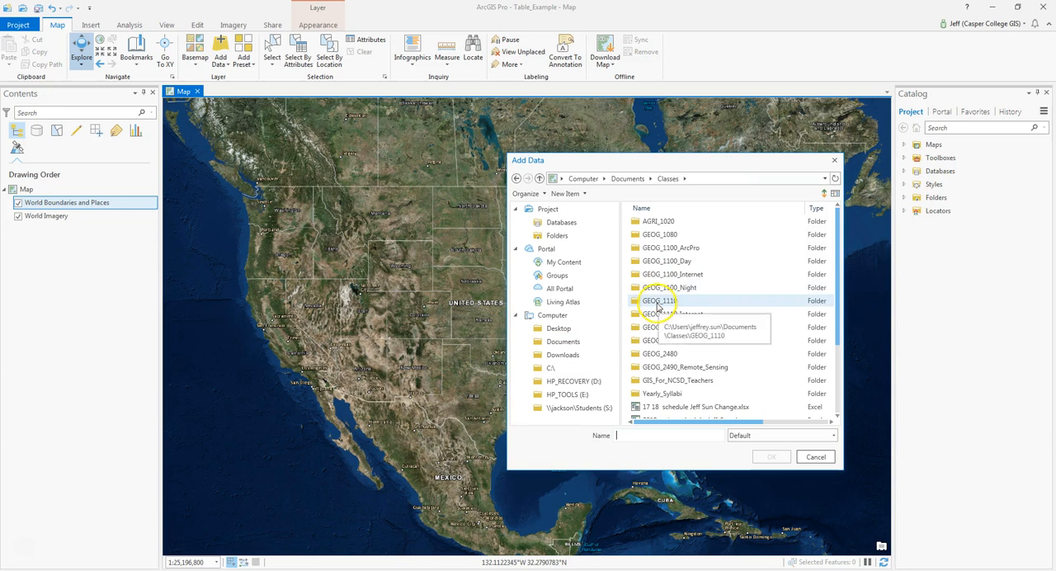
{"action": "double_click", "coordinate": [659, 299]}
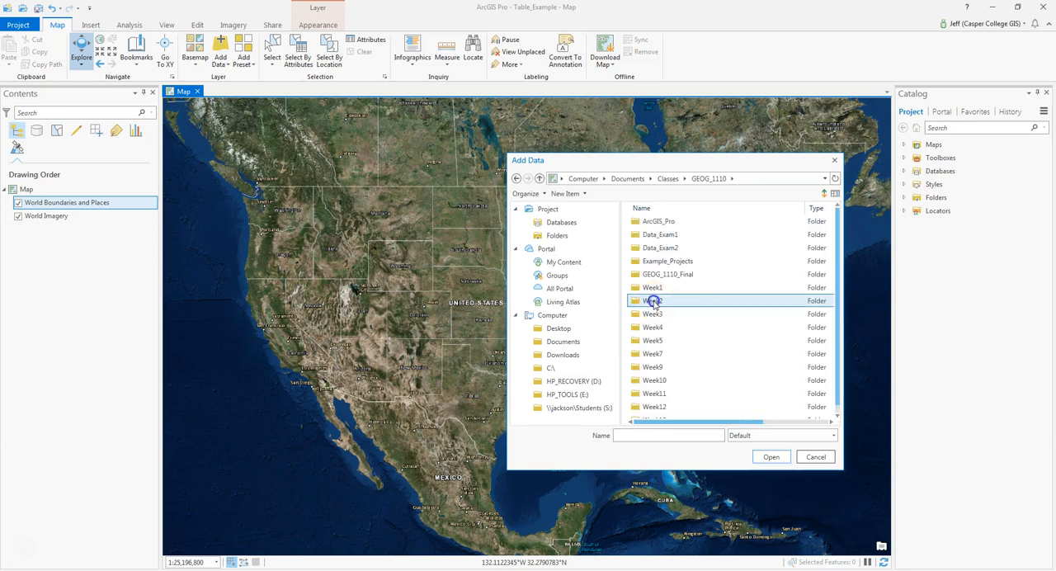
{"action": "double_click", "coordinate": [652, 300]}
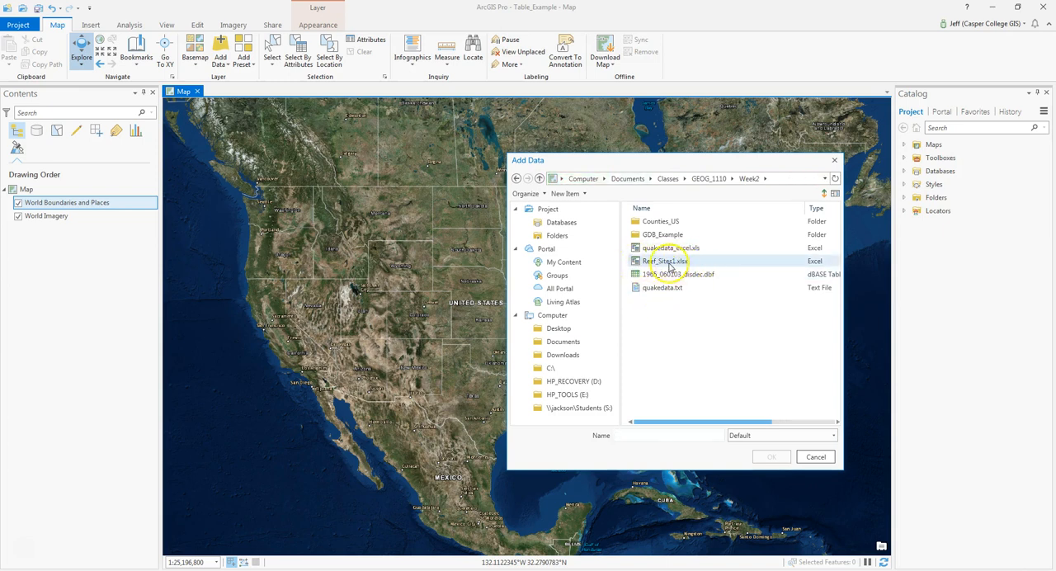
Open Reef_Sites1.xlsx and add its Reef_Sites$ sheet to the map
{"action": "left_click", "coordinate": [664, 261]}
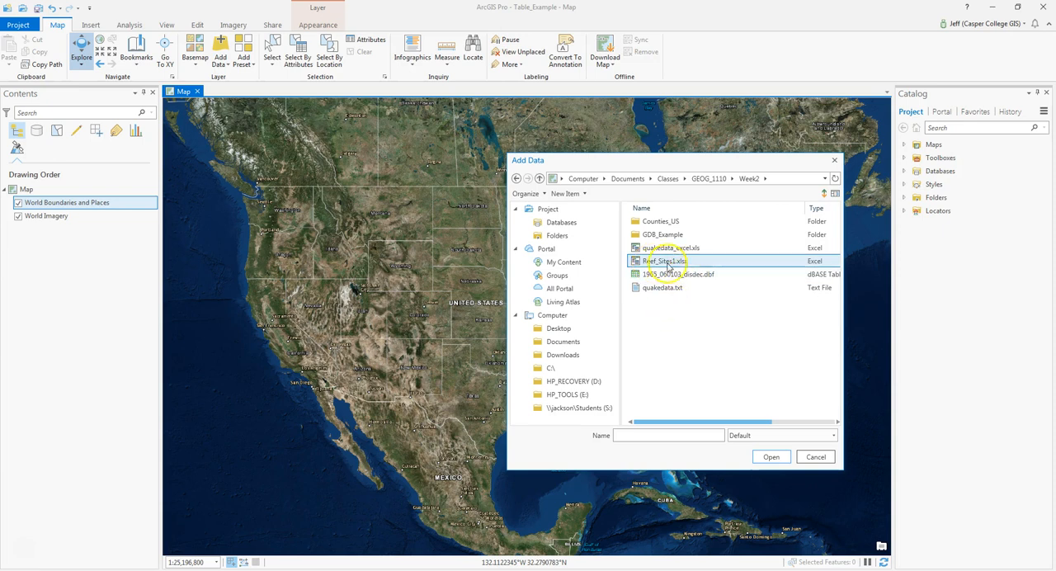
{"action": "double_click", "coordinate": [659, 261]}
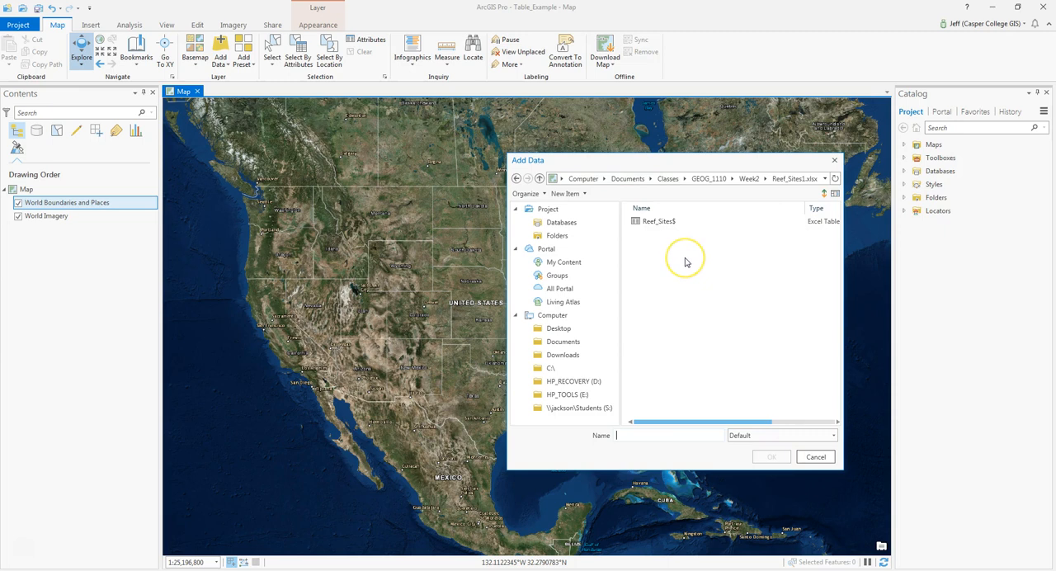
{"action": "left_click", "coordinate": [657, 221]}
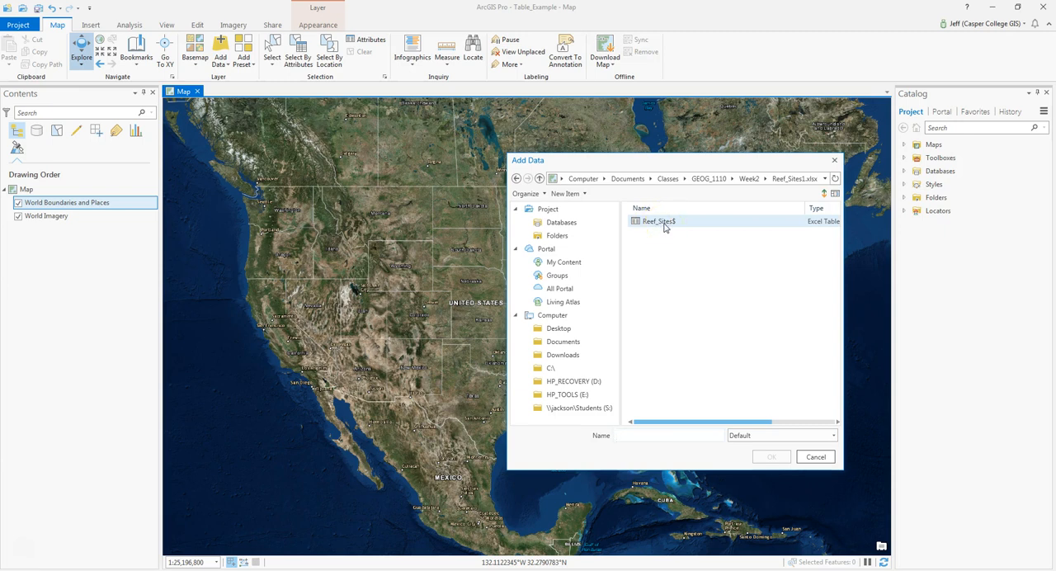
{"action": "left_click", "coordinate": [657, 220]}
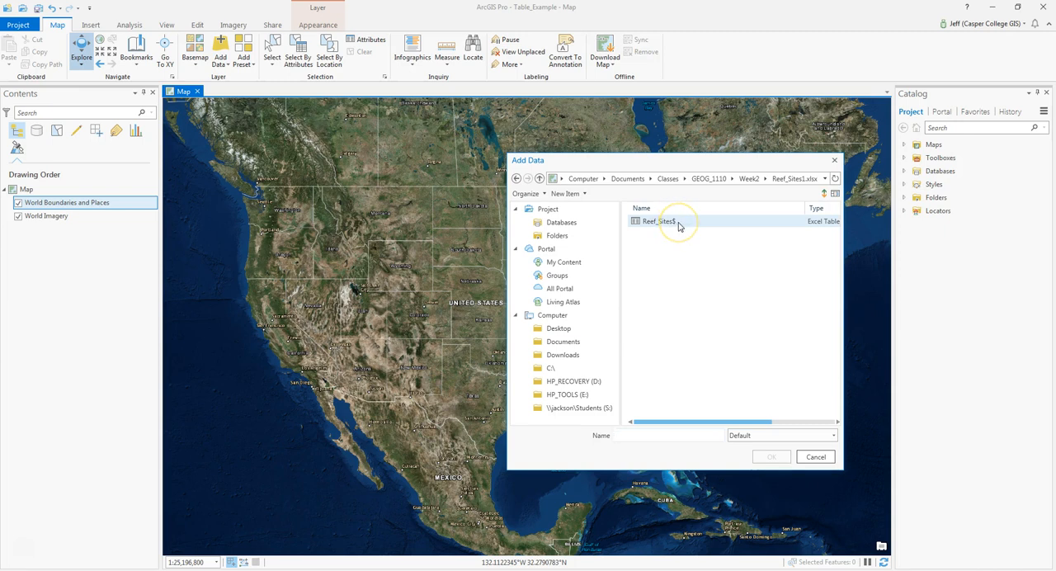
{"action": "left_click", "coordinate": [657, 220]}
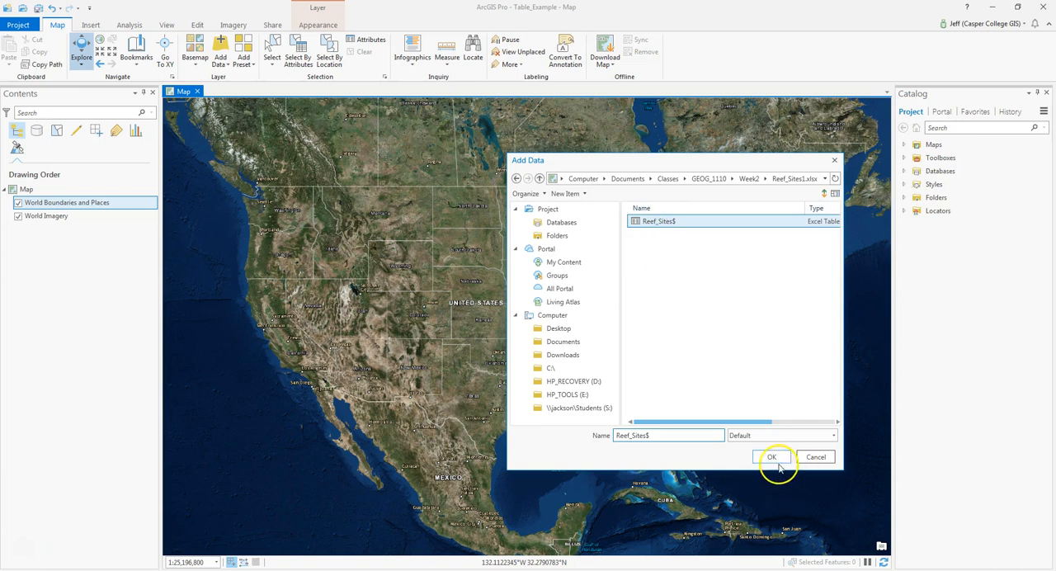
{"action": "left_click", "coordinate": [771, 456]}
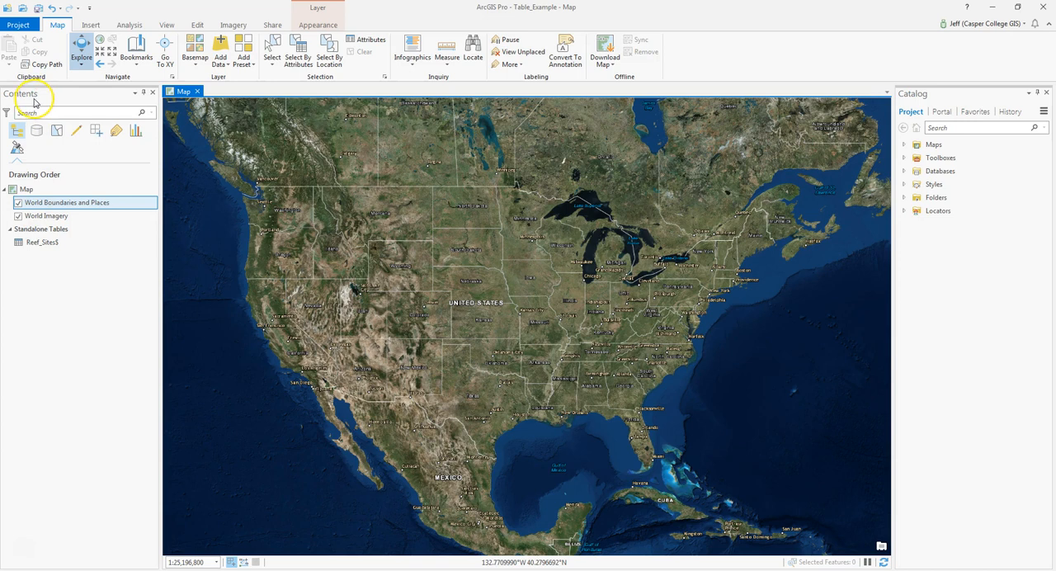
{"action": "left_click", "coordinate": [45, 242]}
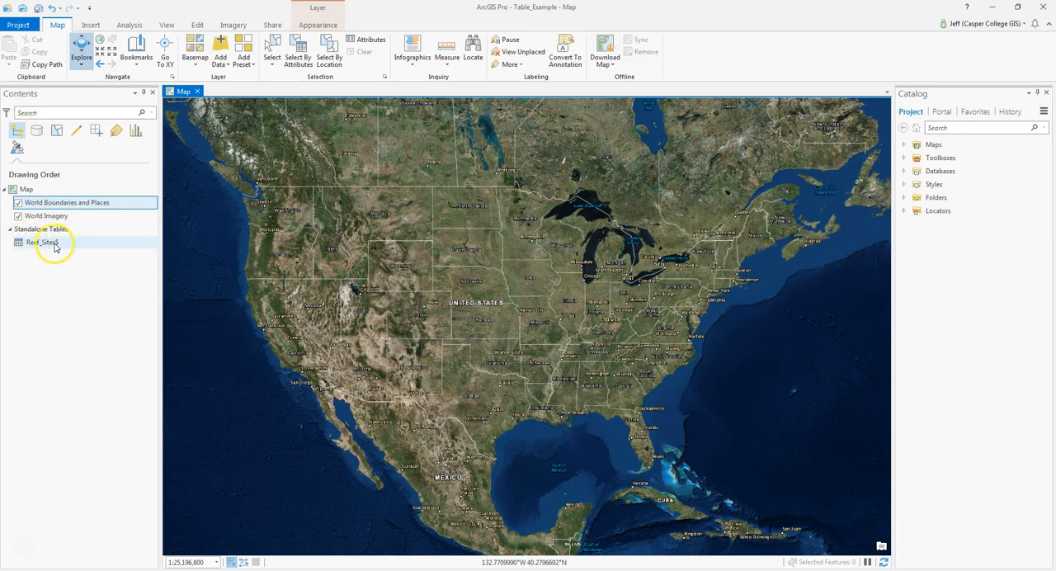
{"action": "right_click", "coordinate": [41, 242]}
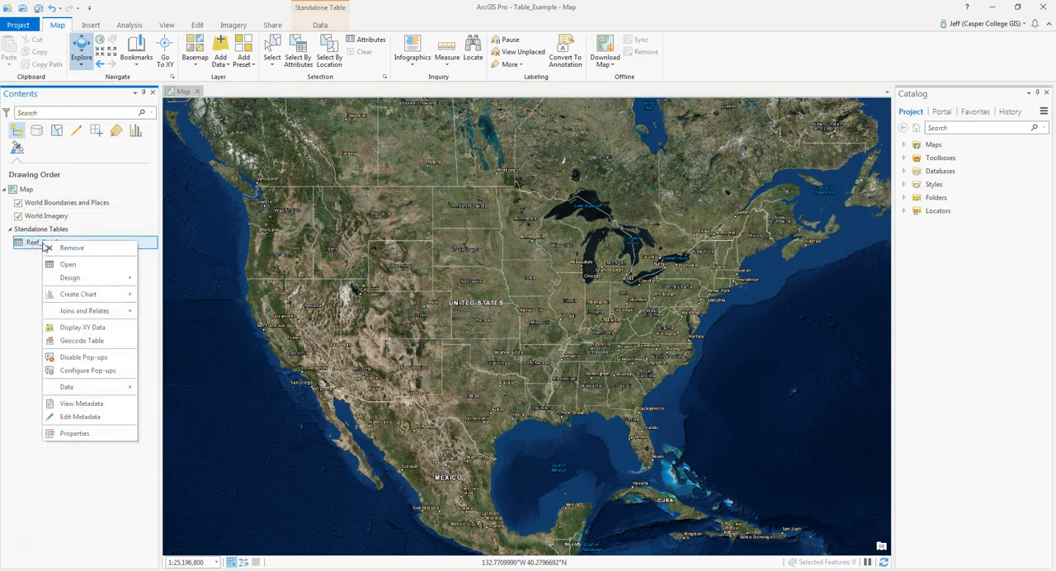
{"action": "left_click", "coordinate": [67, 264]}
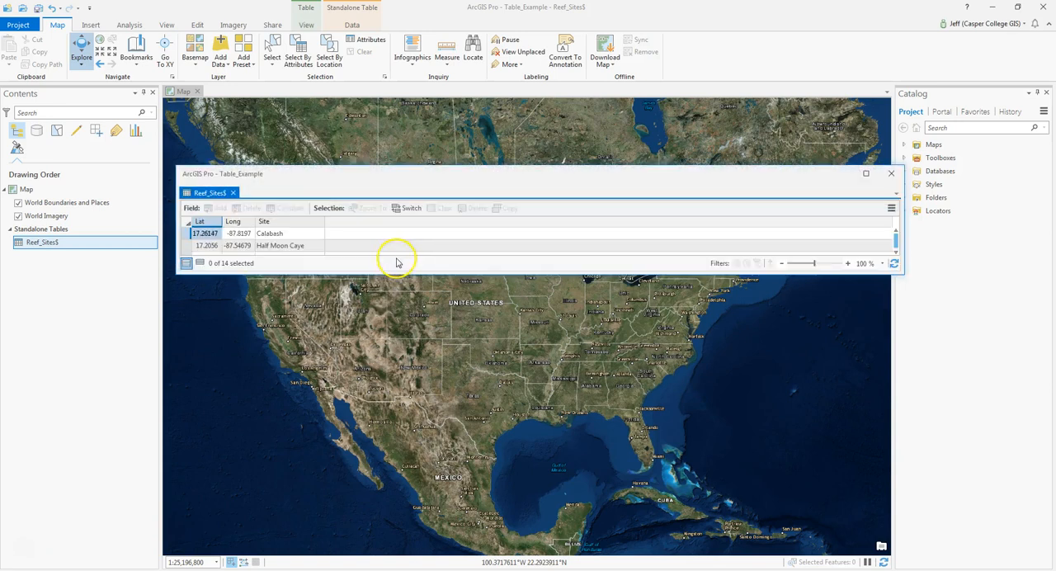
{"action": "mouse_move", "coordinate": [479, 275]}
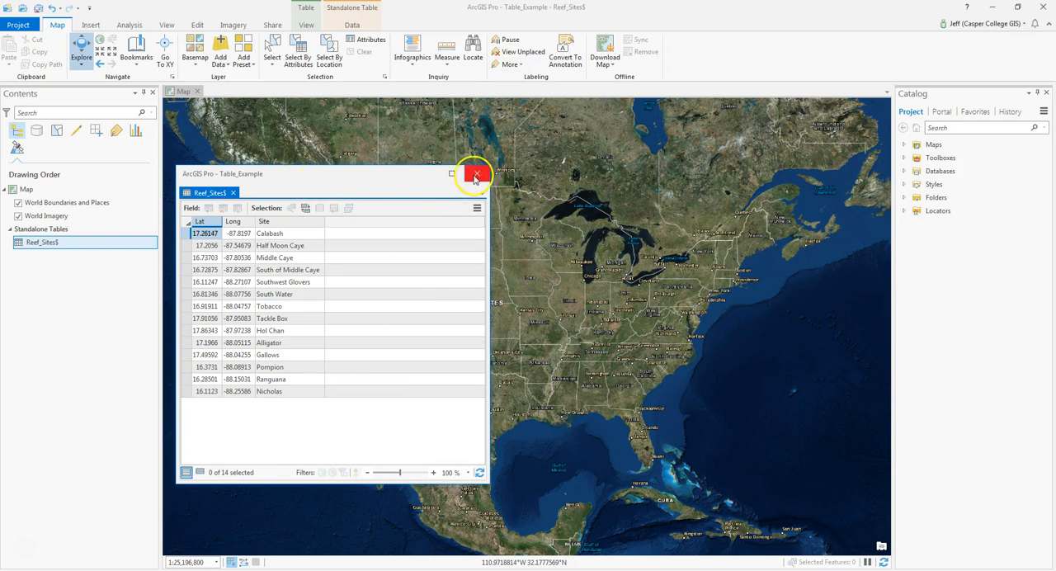
{"action": "left_click", "coordinate": [475, 174]}
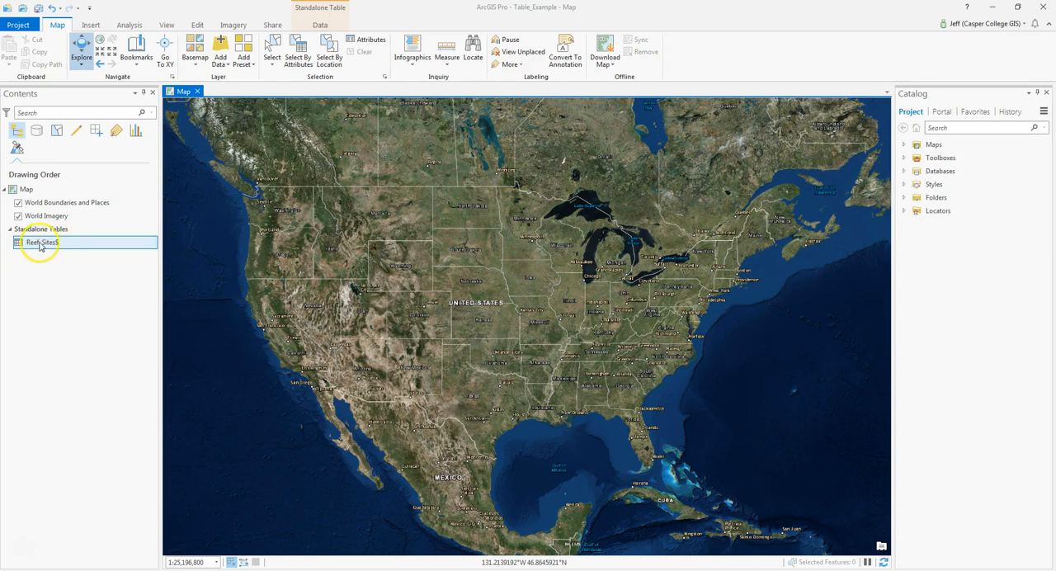
Run Display XY Data on Reef_Sites$ with Long/Lat and browse for the output location
{"action": "right_click", "coordinate": [41, 242]}
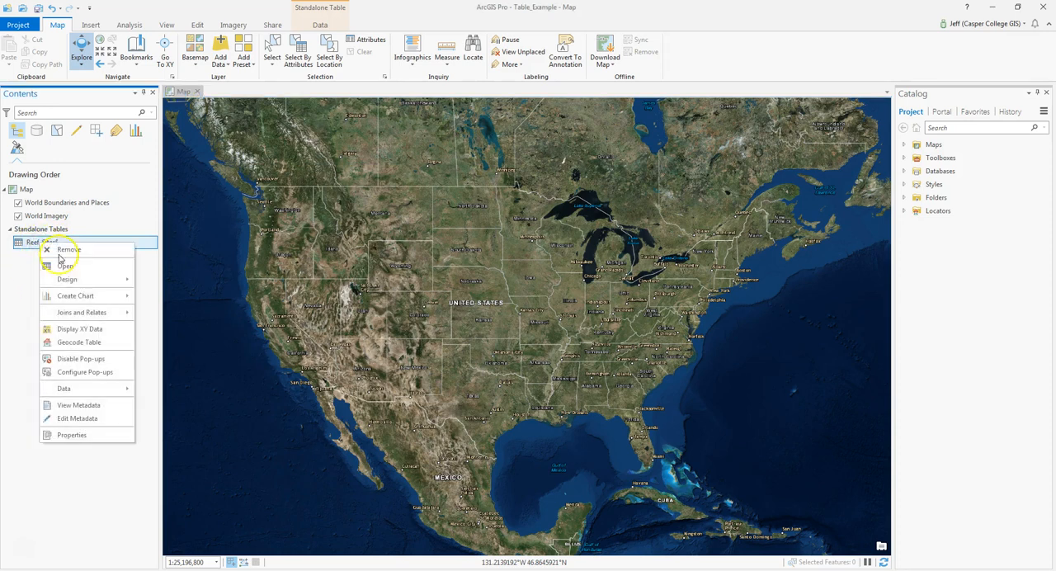
{"action": "mouse_move", "coordinate": [80, 328]}
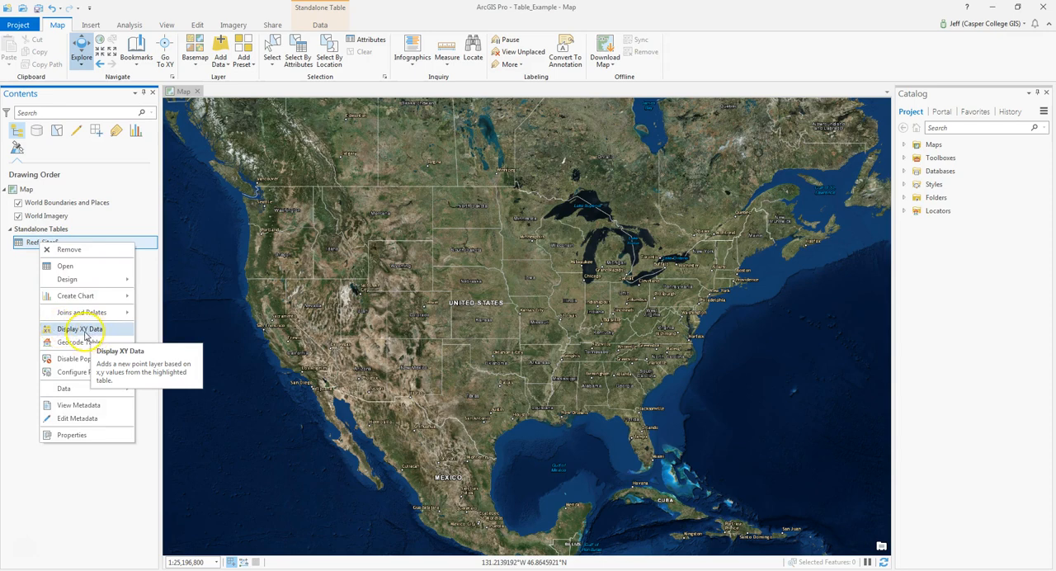
{"action": "left_click", "coordinate": [80, 328]}
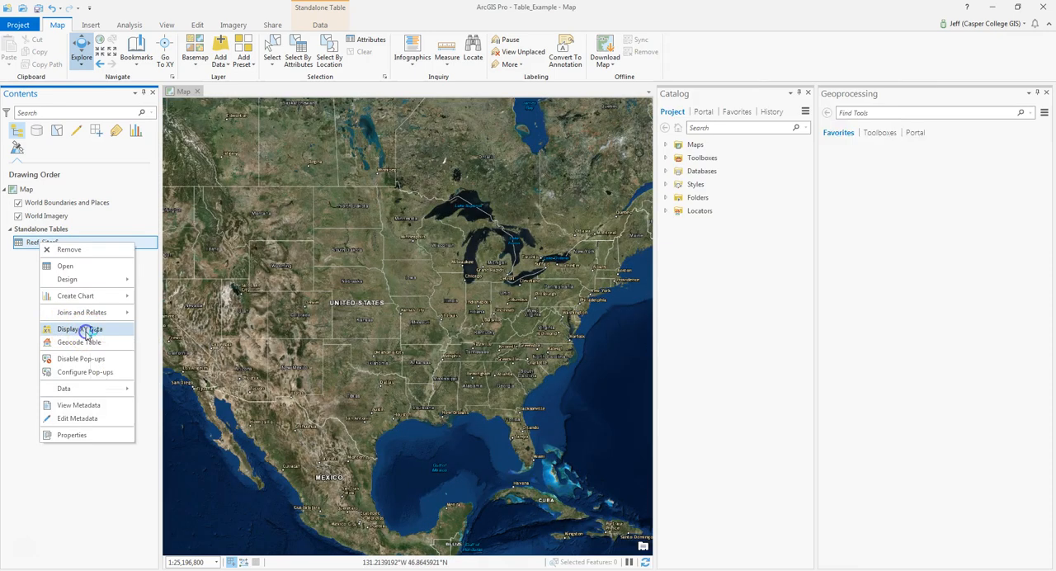
{"action": "left_click", "coordinate": [80, 329]}
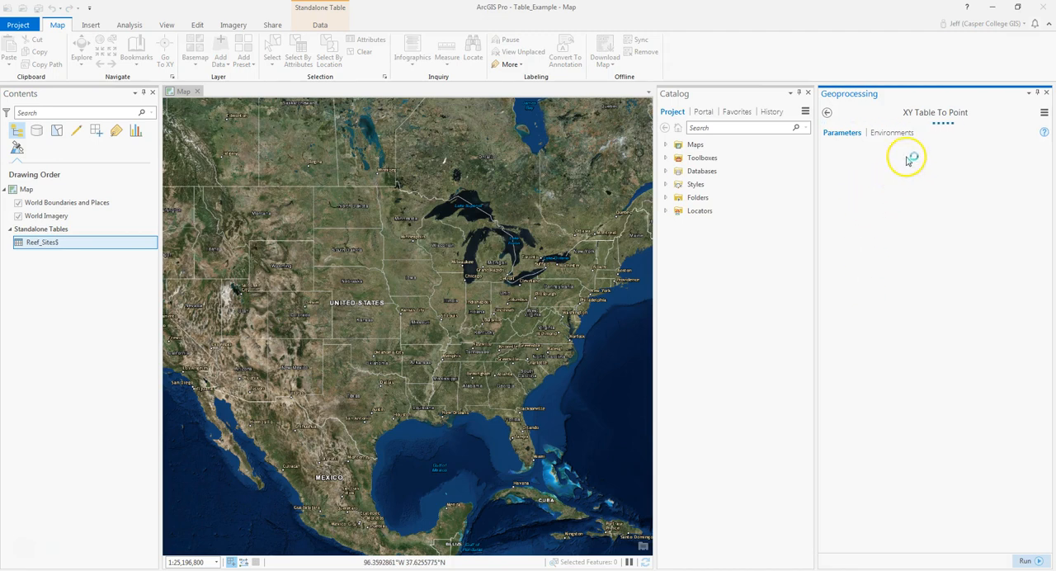
{"action": "left_click", "coordinate": [929, 159]}
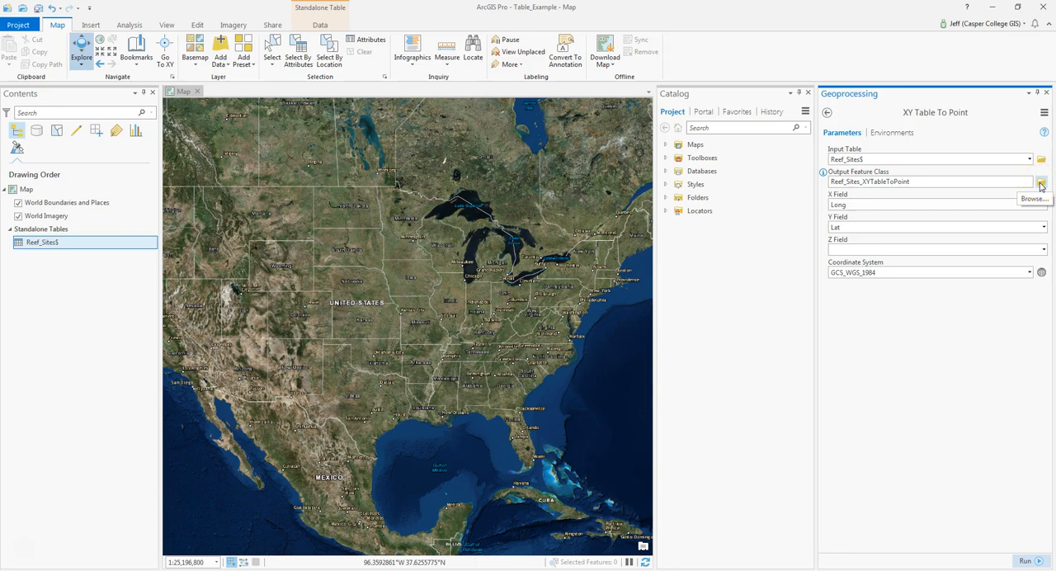
{"action": "left_click", "coordinate": [1040, 182]}
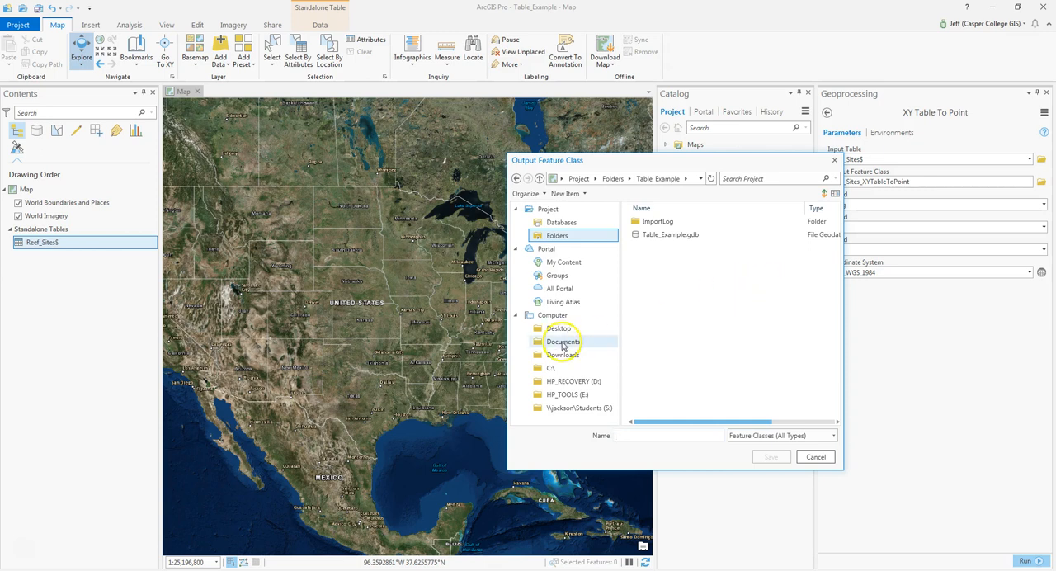
Set the output feature class to Belize_Reef_Sites in the Desktop folder
{"action": "left_click", "coordinate": [559, 328]}
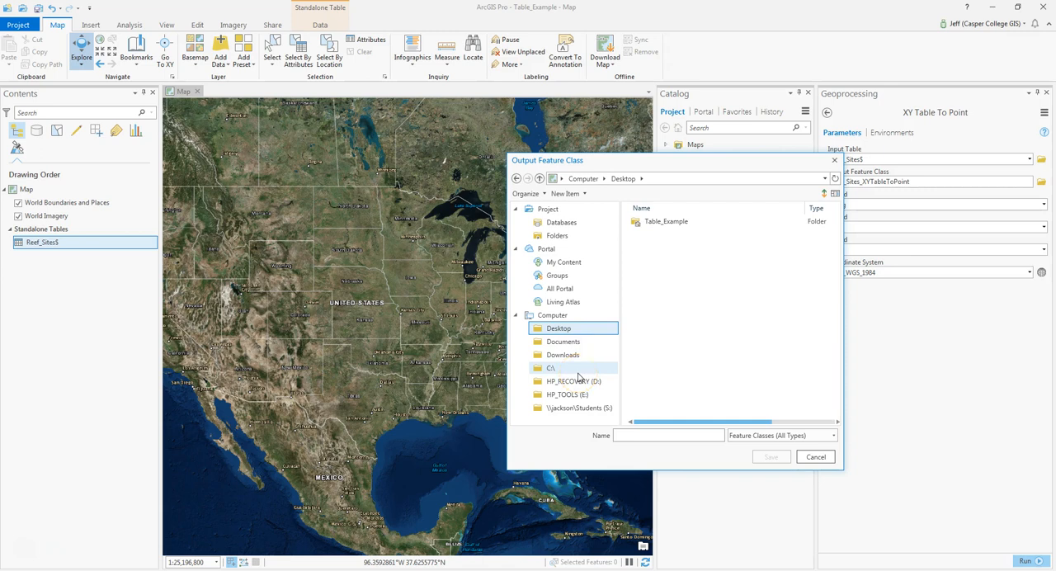
{"action": "left_click", "coordinate": [668, 435]}
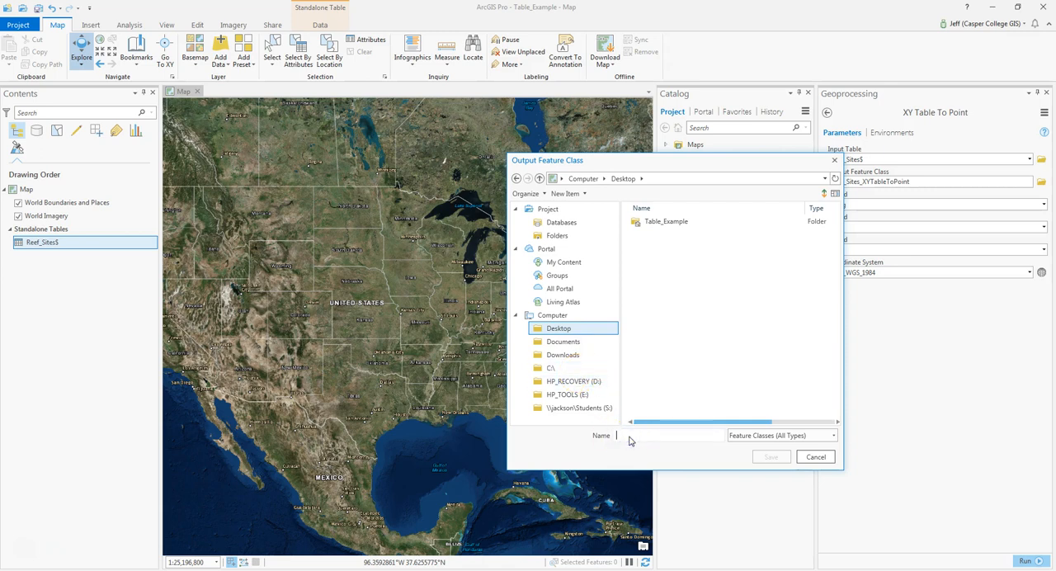
{"action": "left_click", "coordinate": [660, 435]}
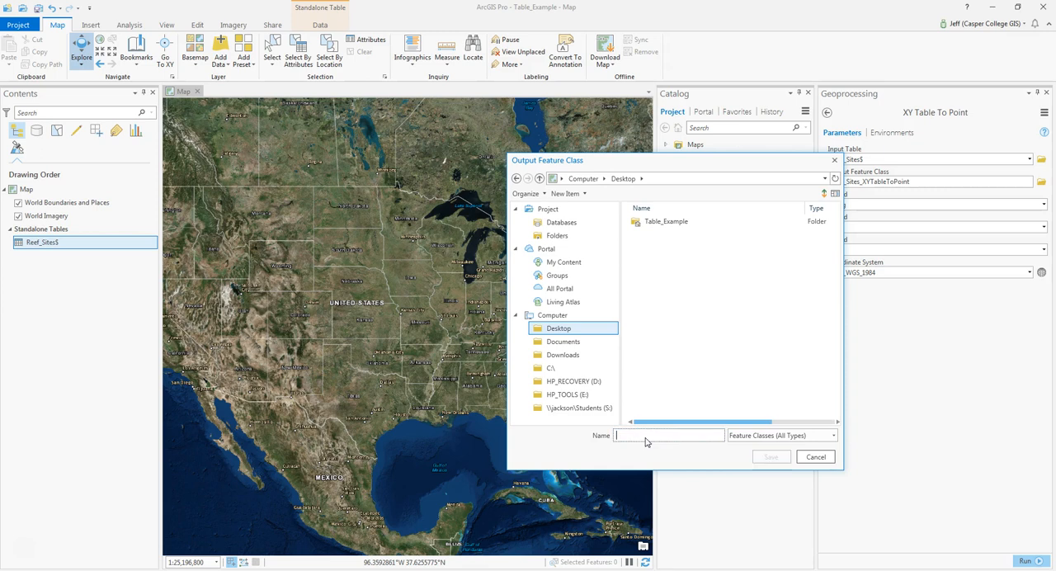
{"action": "type", "text": "Belize_Reef_"}
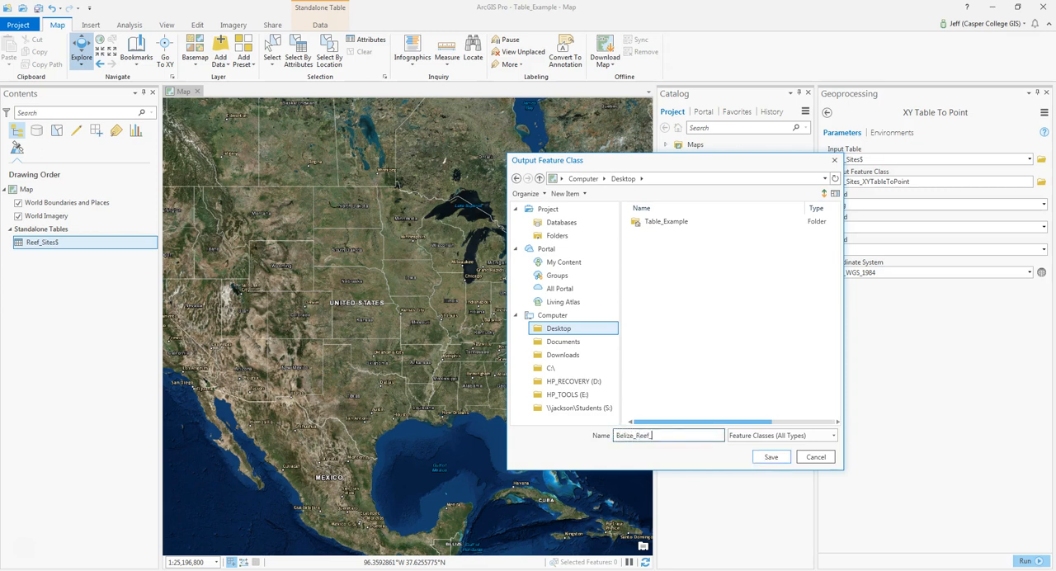
{"action": "type", "text": "Sites"}
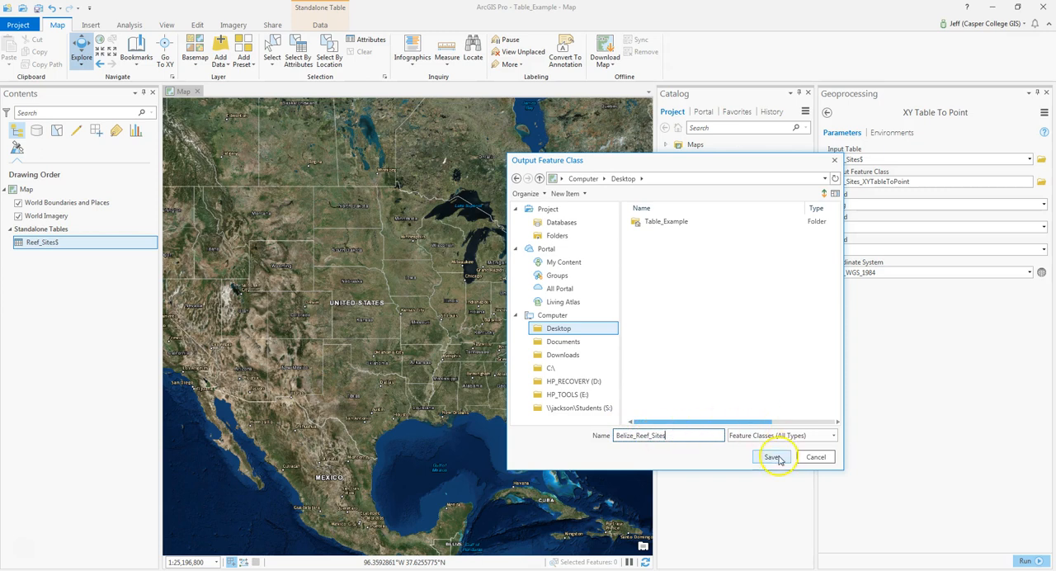
{"action": "left_click", "coordinate": [772, 457]}
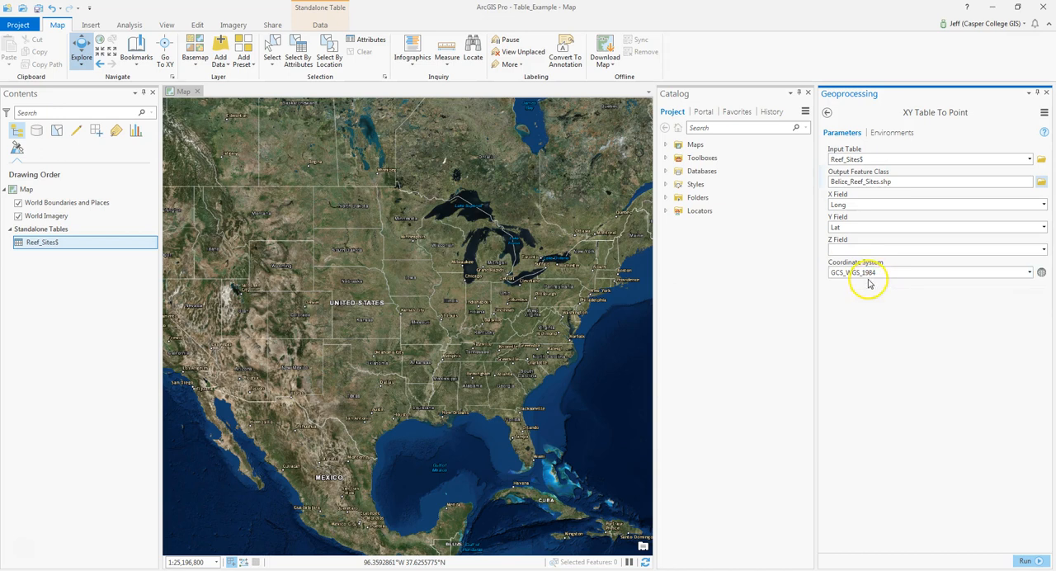
{"action": "mouse_move", "coordinate": [863, 287]}
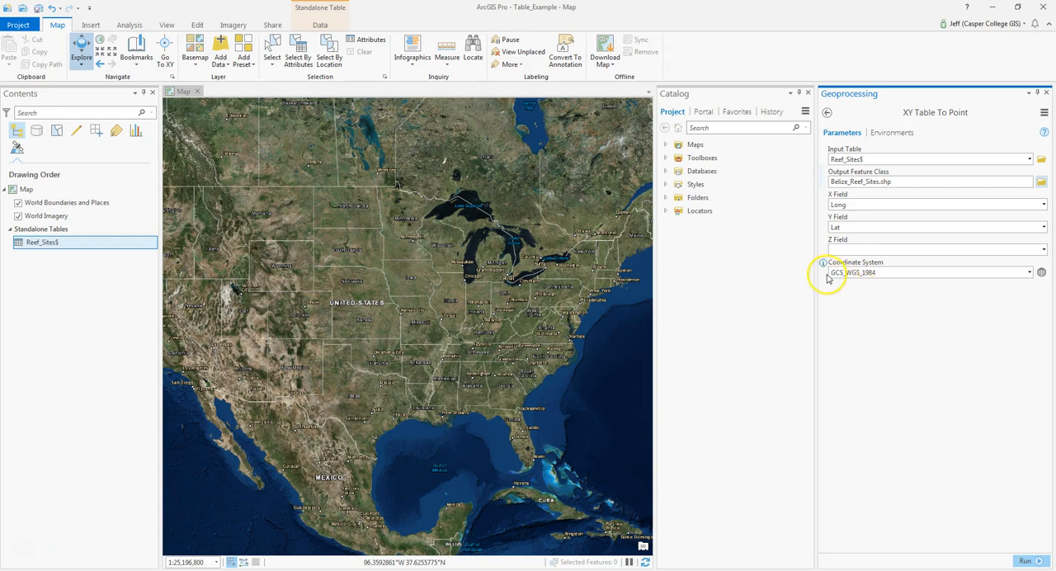
{"action": "mouse_move", "coordinate": [852, 272]}
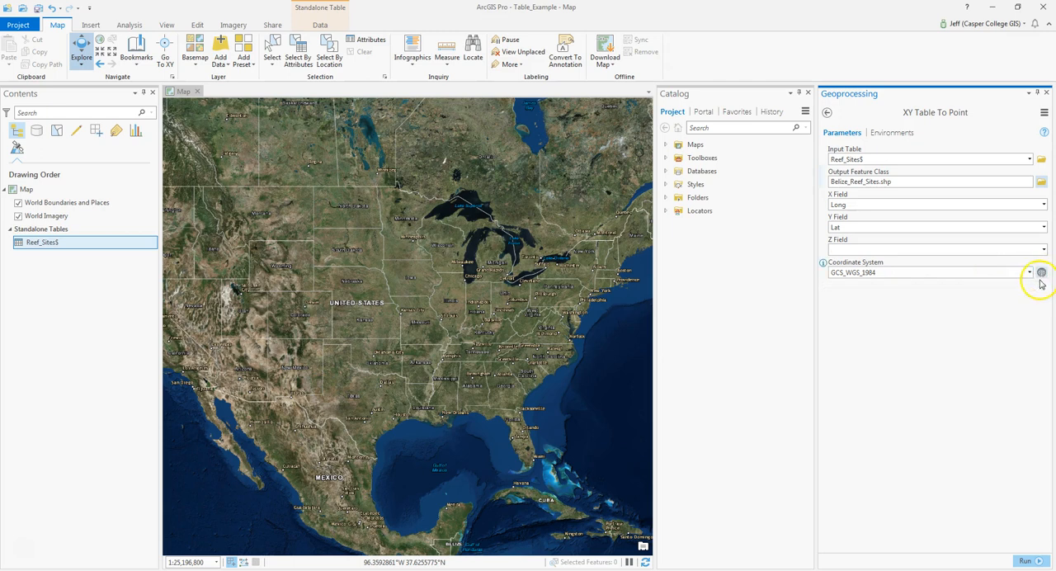
Browse the NAD 1983 UTM zones under USA and territories in the coordinate system picker
{"action": "left_click", "coordinate": [1041, 273]}
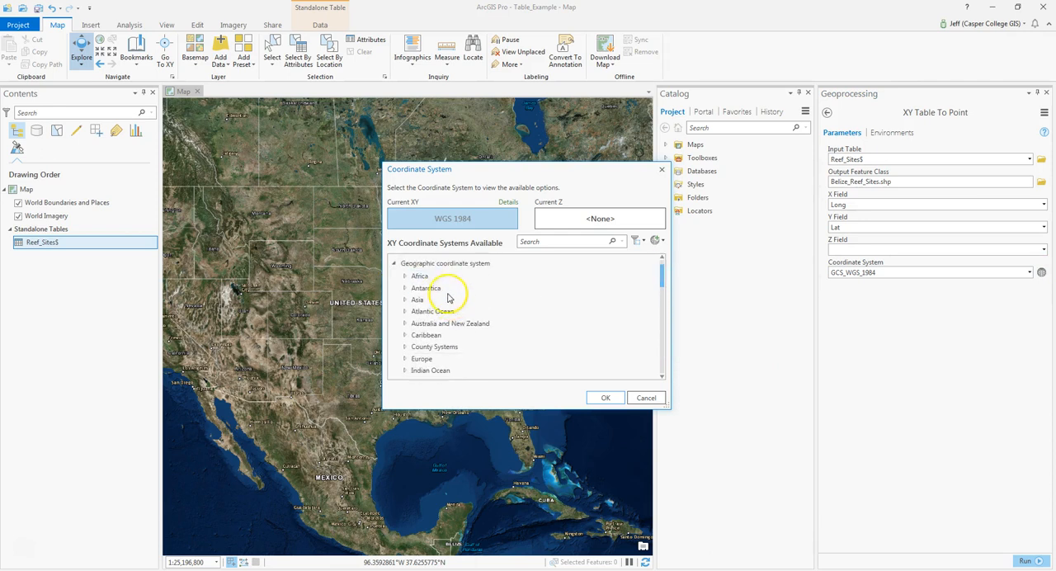
{"action": "scroll", "scroll_direction": "down", "scroll_amount": 3}
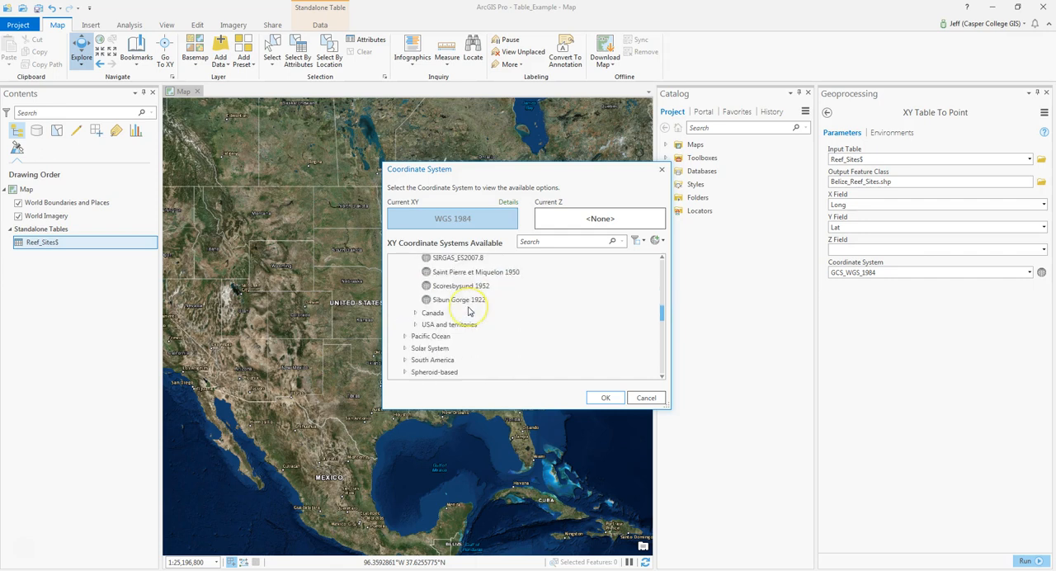
{"action": "scroll", "scroll_direction": "down", "scroll_amount": 3}
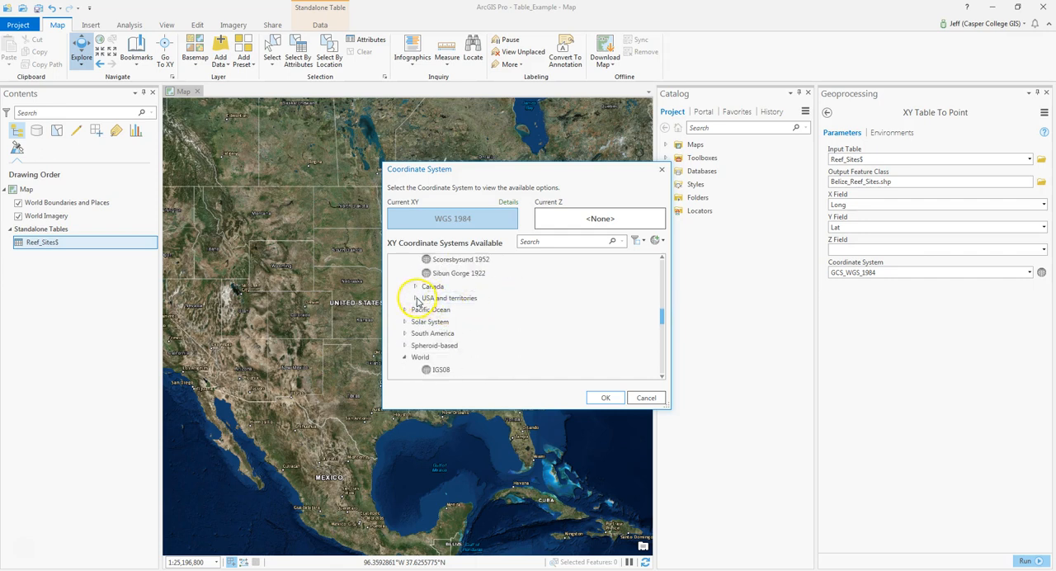
{"action": "left_click", "coordinate": [458, 343]}
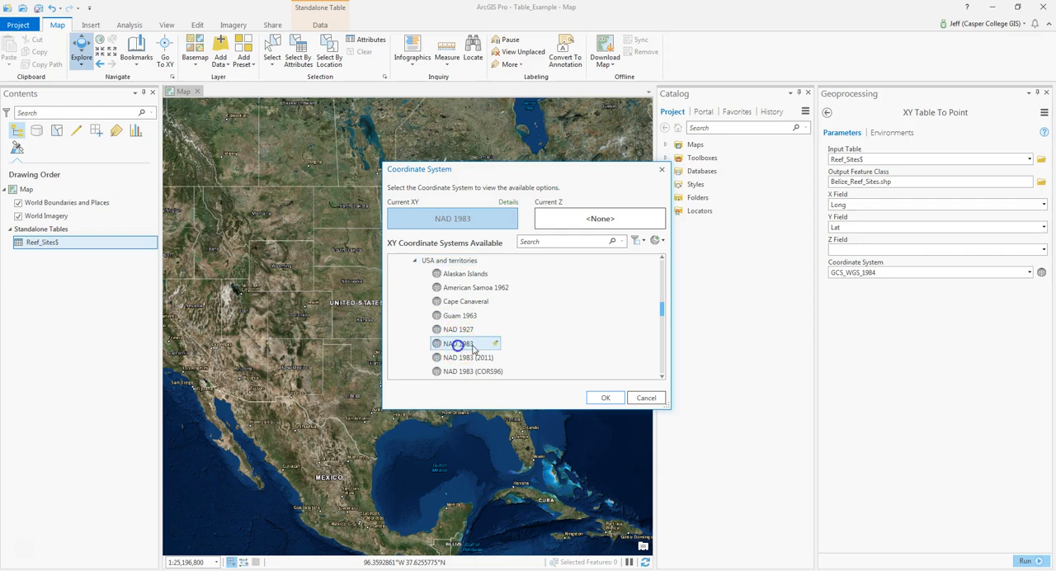
{"action": "mouse_move", "coordinate": [499, 347]}
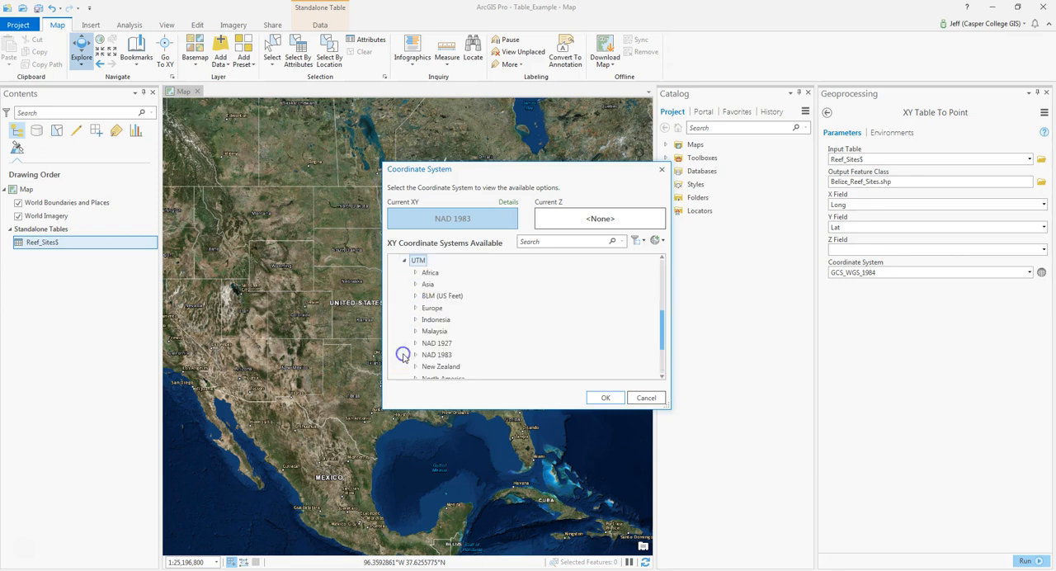
{"action": "left_click", "coordinate": [417, 355]}
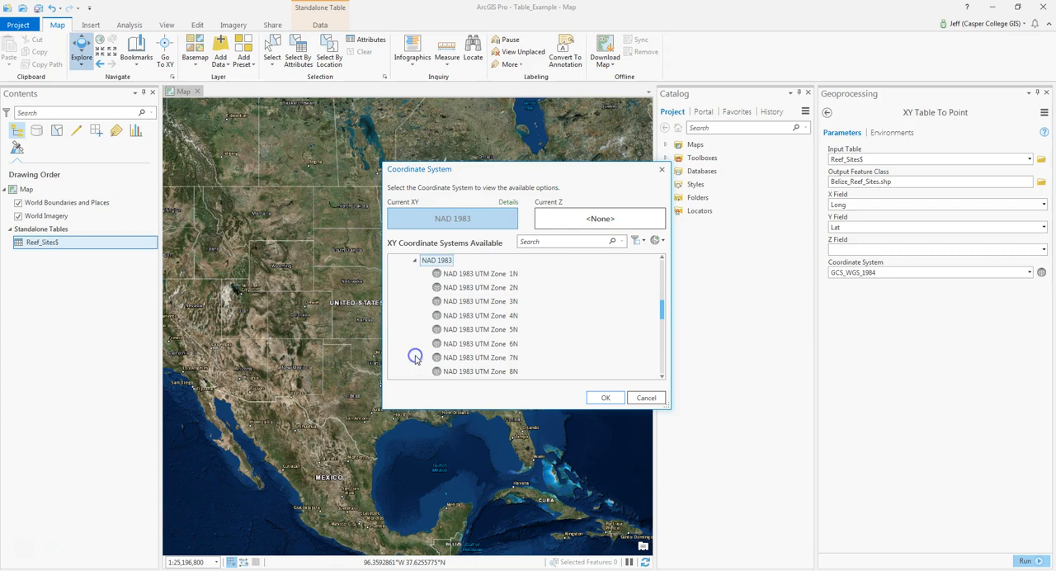
{"action": "scroll", "scroll_direction": "down", "scroll_amount": 3}
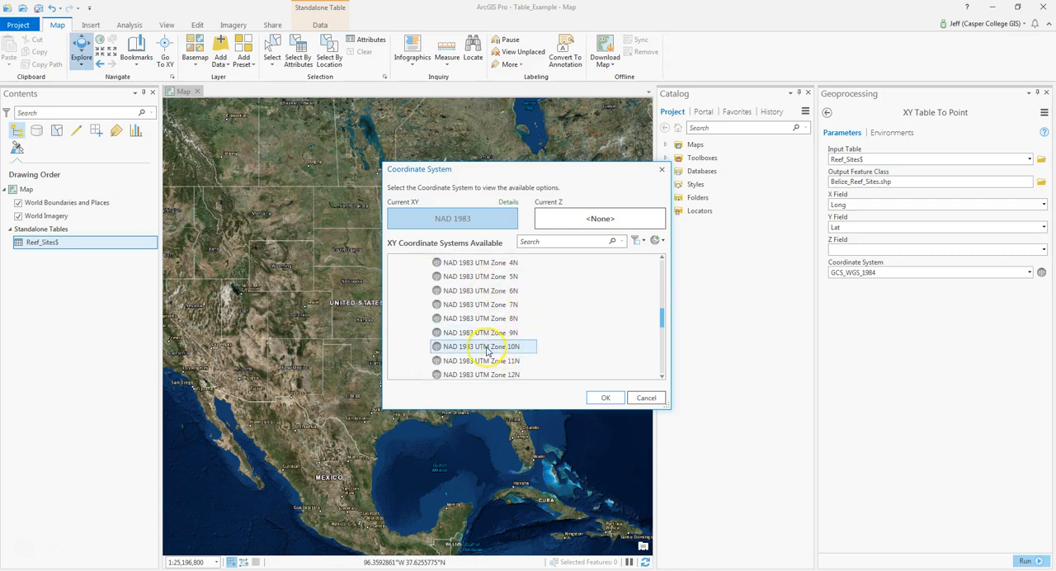
{"action": "scroll", "scroll_direction": "down", "scroll_amount": 3}
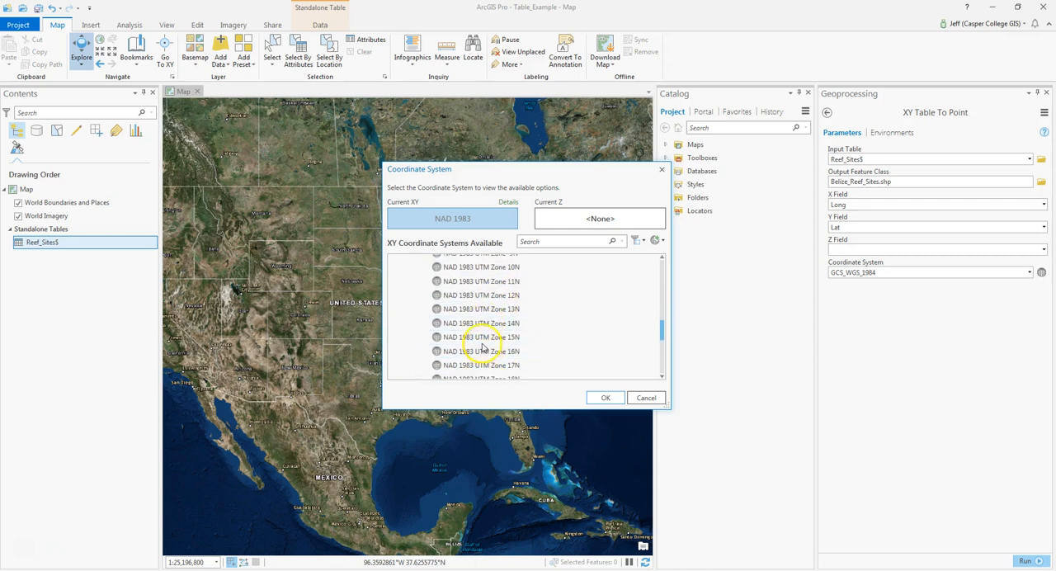
{"action": "left_click", "coordinate": [480, 336]}
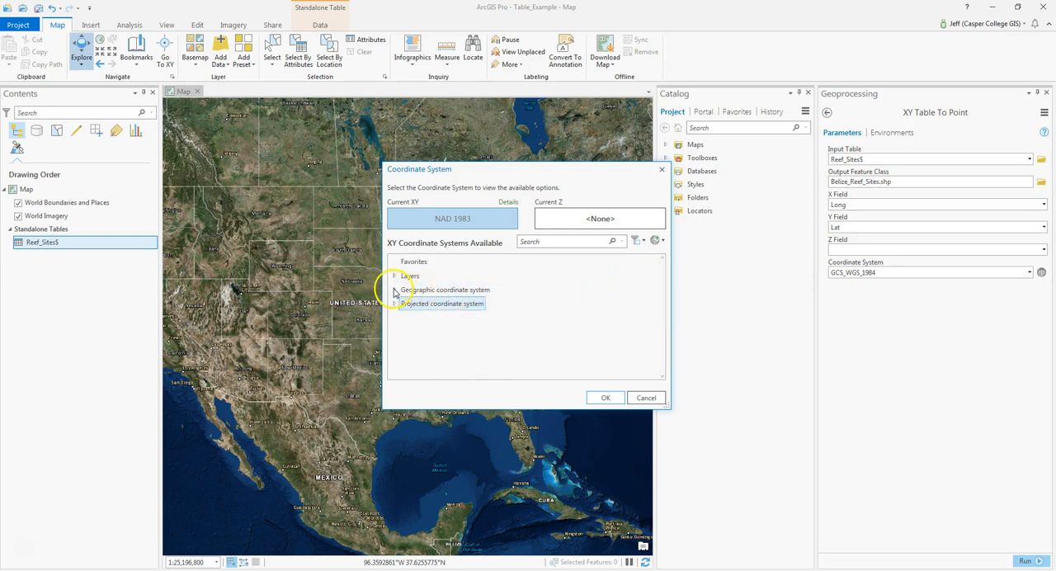
Select the WGS 1984 geographic coordinate system instead
{"action": "left_click", "coordinate": [395, 289]}
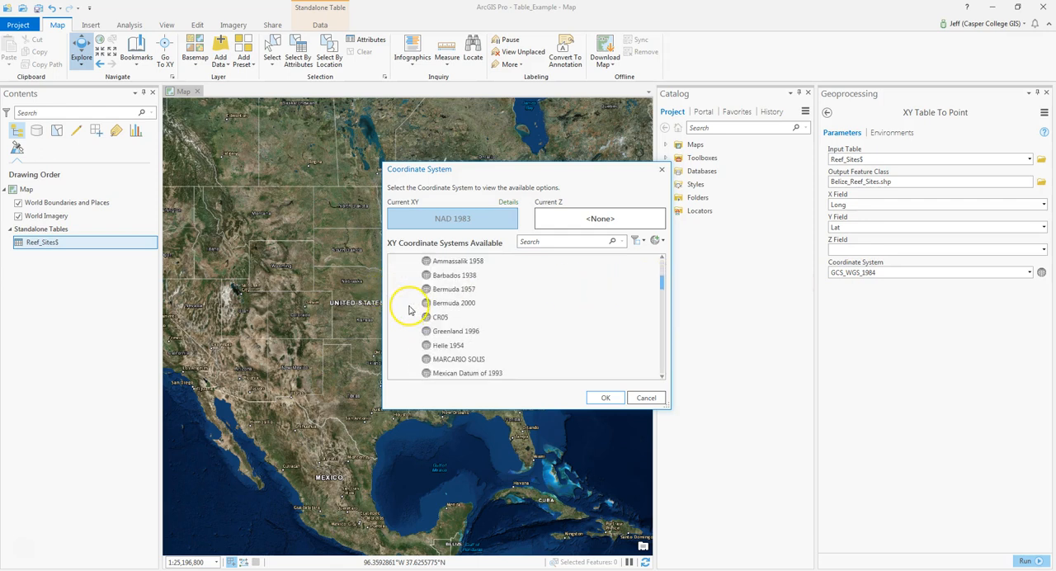
{"action": "scroll", "scroll_direction": "down", "scroll_amount": 3}
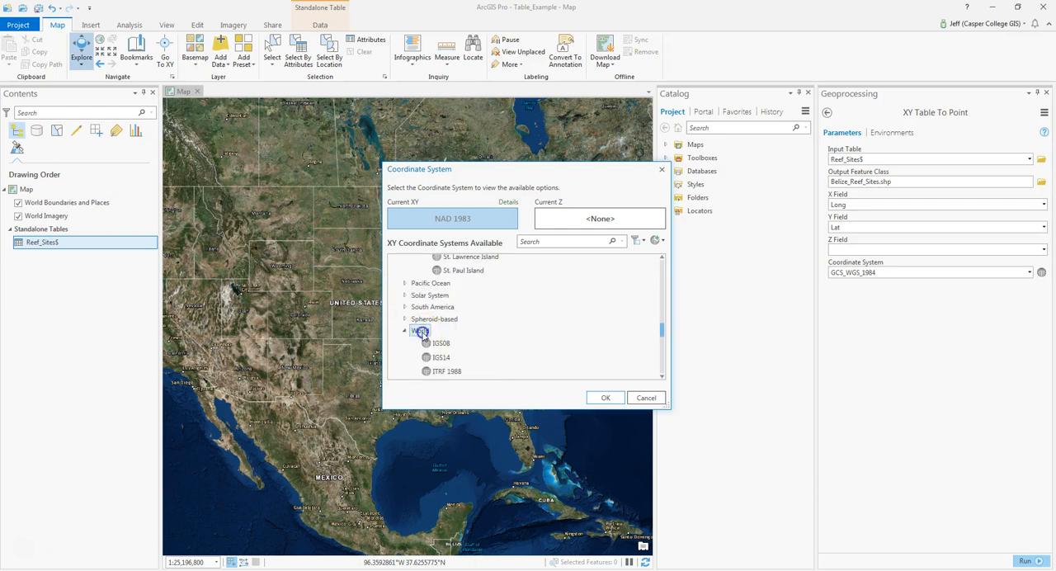
{"action": "scroll", "scroll_direction": "down", "scroll_amount": 3}
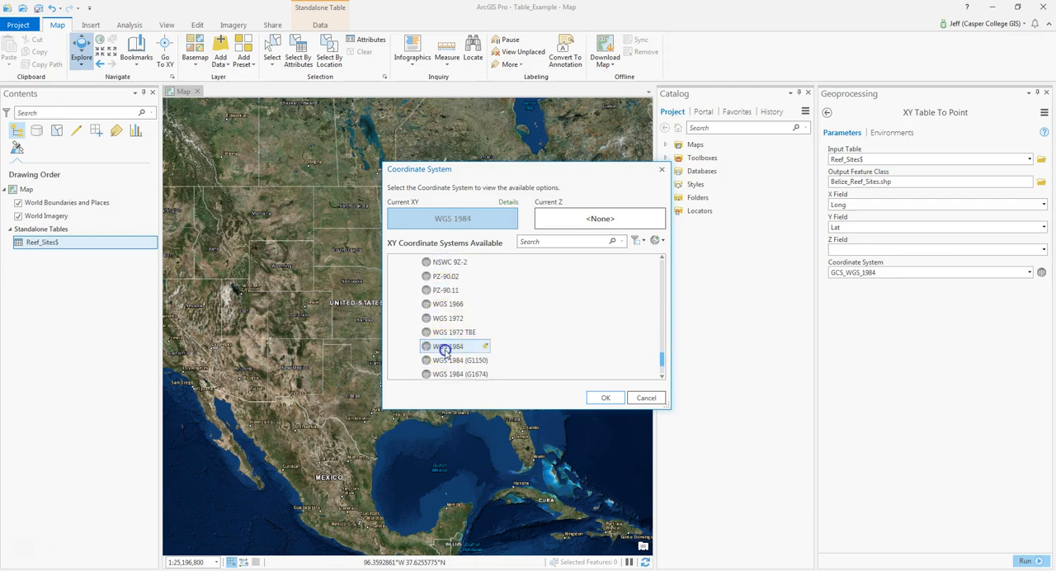
{"action": "left_click", "coordinate": [604, 397]}
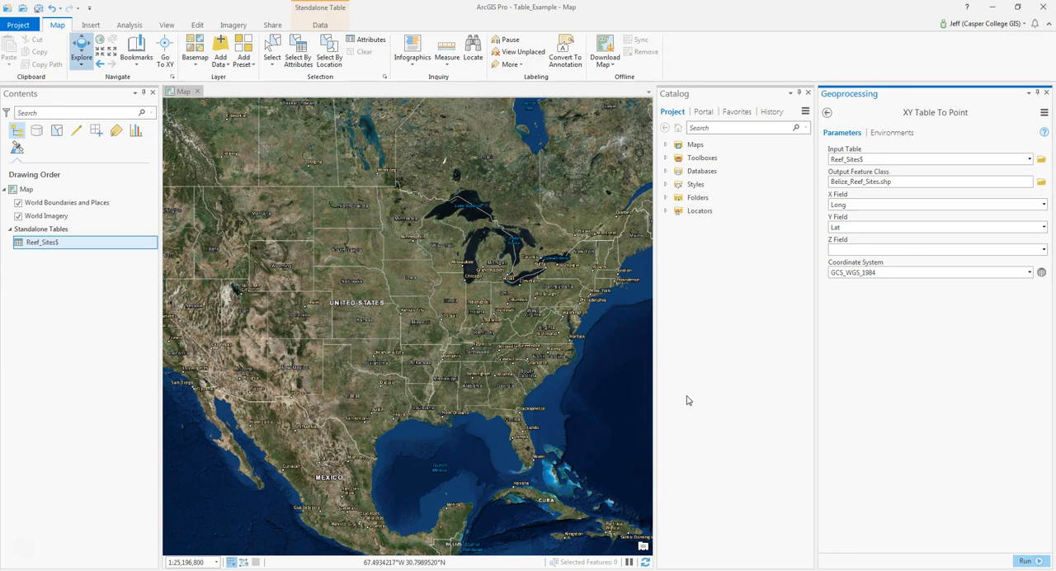
Run XY Table To Point to create the Belize_Reef_Sites point layer
{"action": "left_click", "coordinate": [901, 273]}
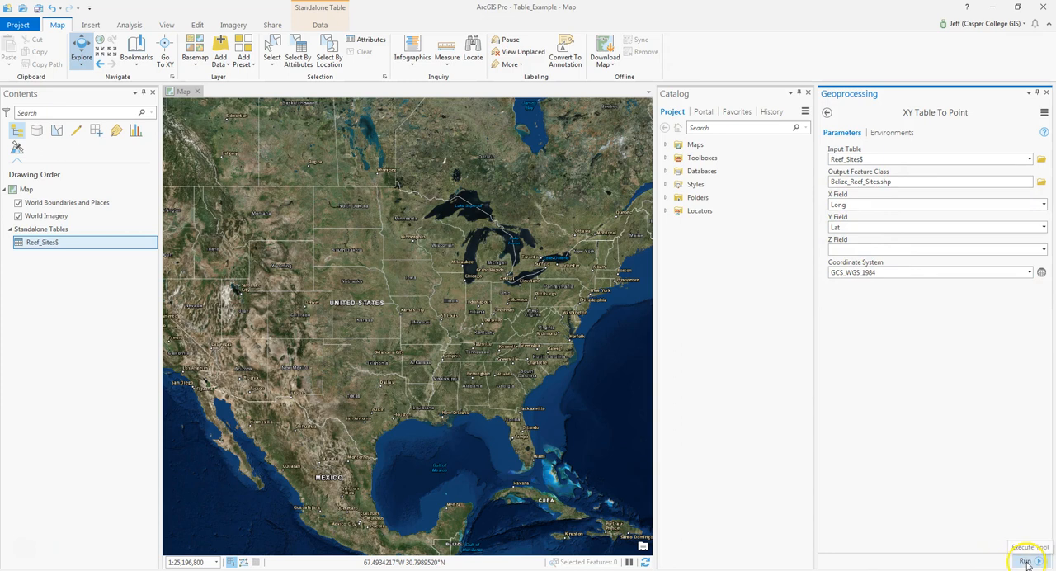
{"action": "left_click", "coordinate": [1029, 561]}
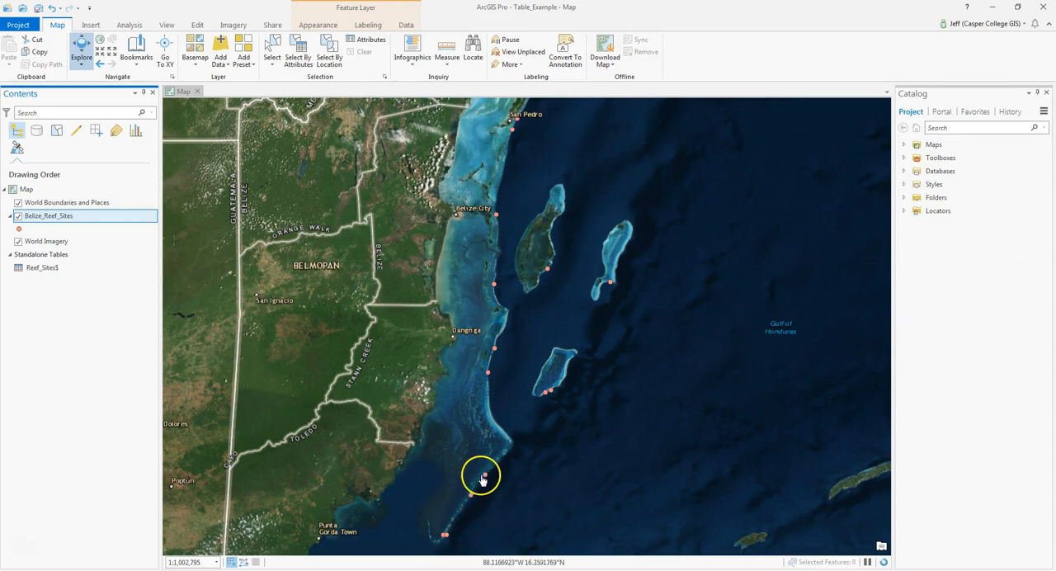
{"action": "mouse_move", "coordinate": [507, 280]}
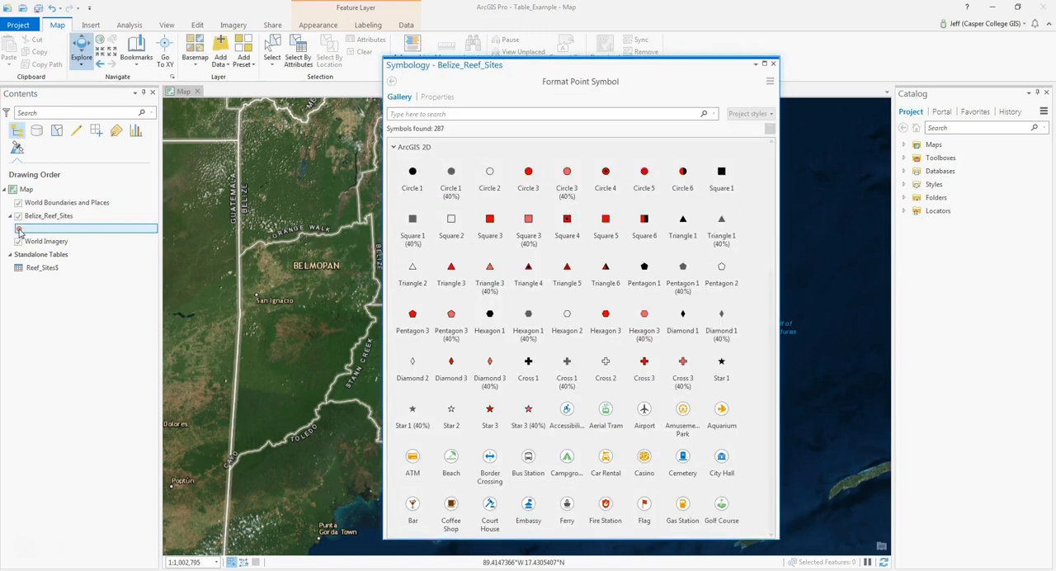
Apply the orange Aquarium symbol at 12 pt to Belize_Reef_Sites and close Symbology
{"action": "left_click", "coordinate": [721, 314]}
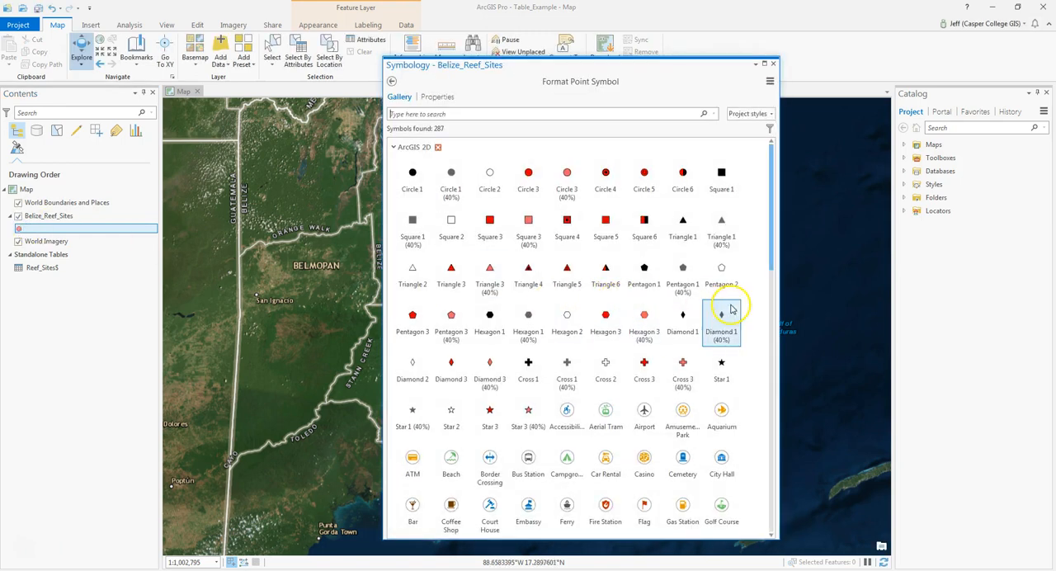
{"action": "scroll", "scroll_direction": "down", "scroll_amount": 3}
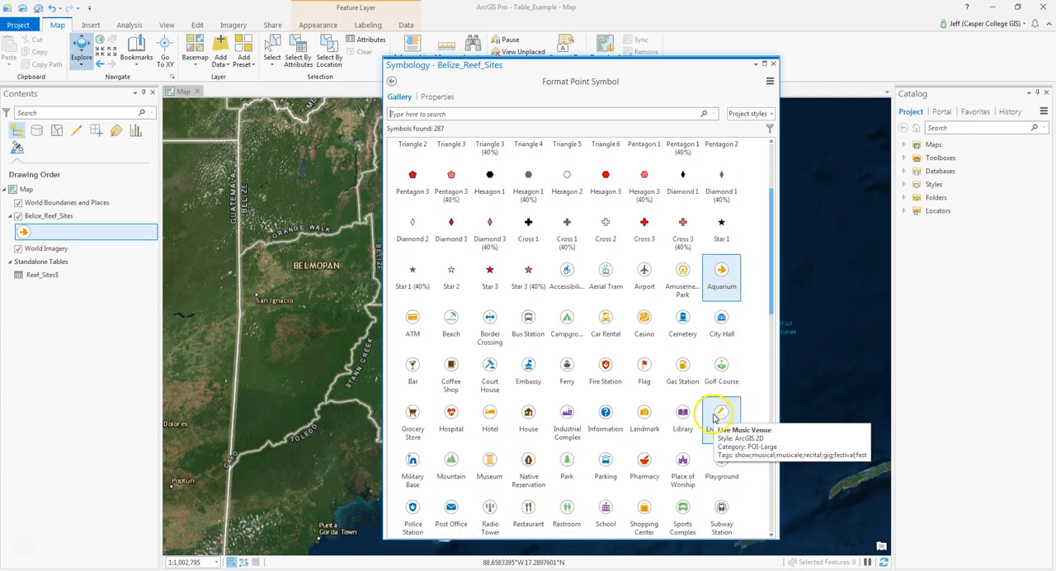
{"action": "left_click", "coordinate": [436, 97]}
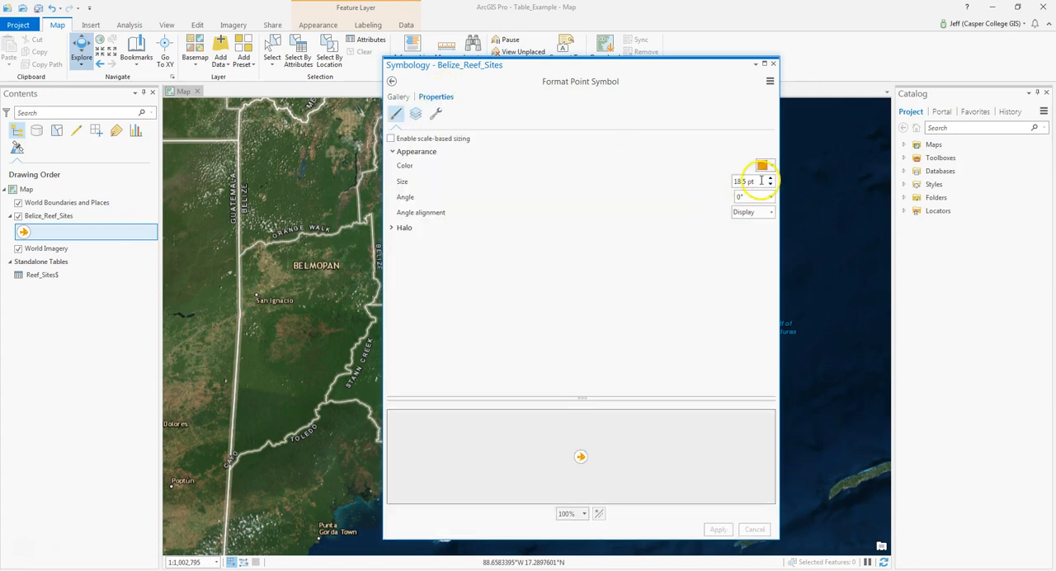
{"action": "left_click", "coordinate": [769, 184]}
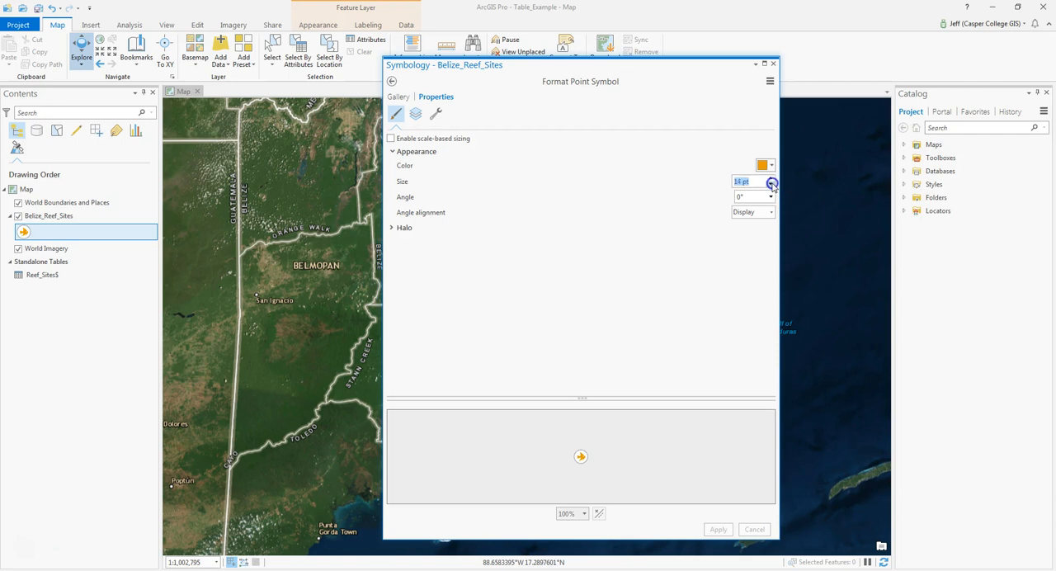
{"action": "left_click", "coordinate": [772, 182]}
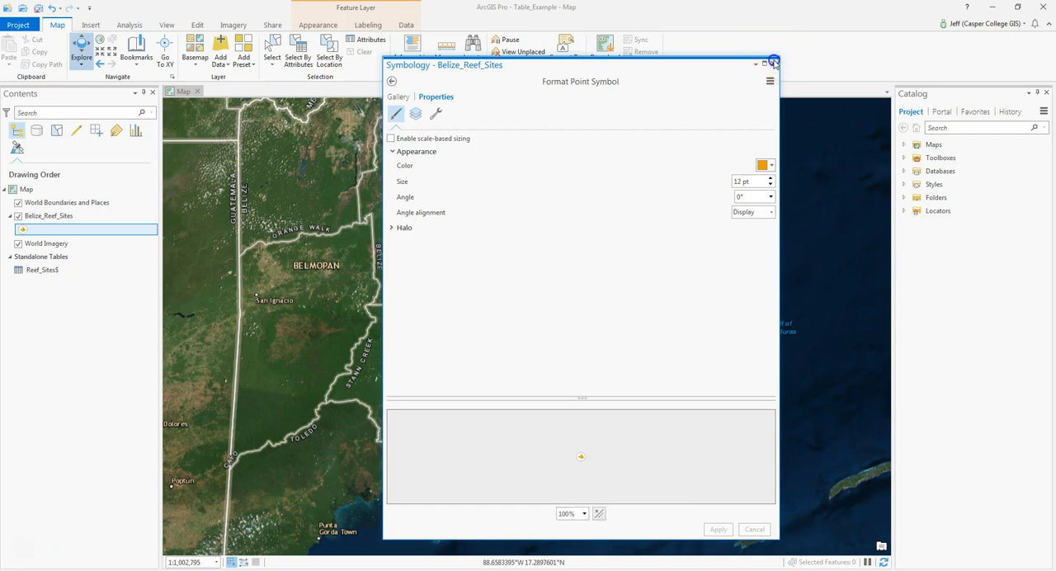
{"action": "left_click", "coordinate": [774, 65]}
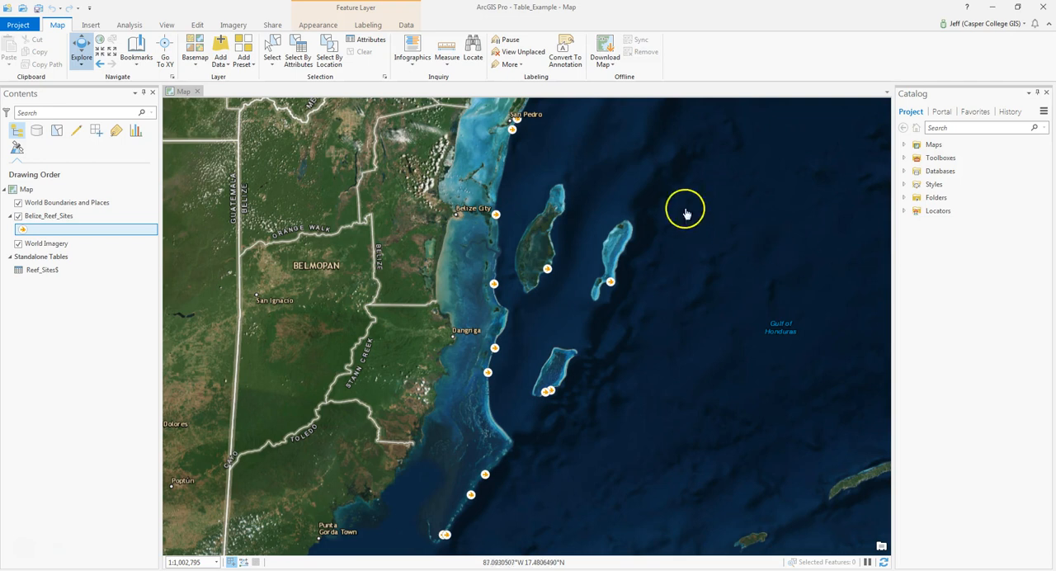
Remove the Reef_Sites$ table and show the pop-up for the reef point at 17.2056
{"action": "left_click", "coordinate": [43, 270]}
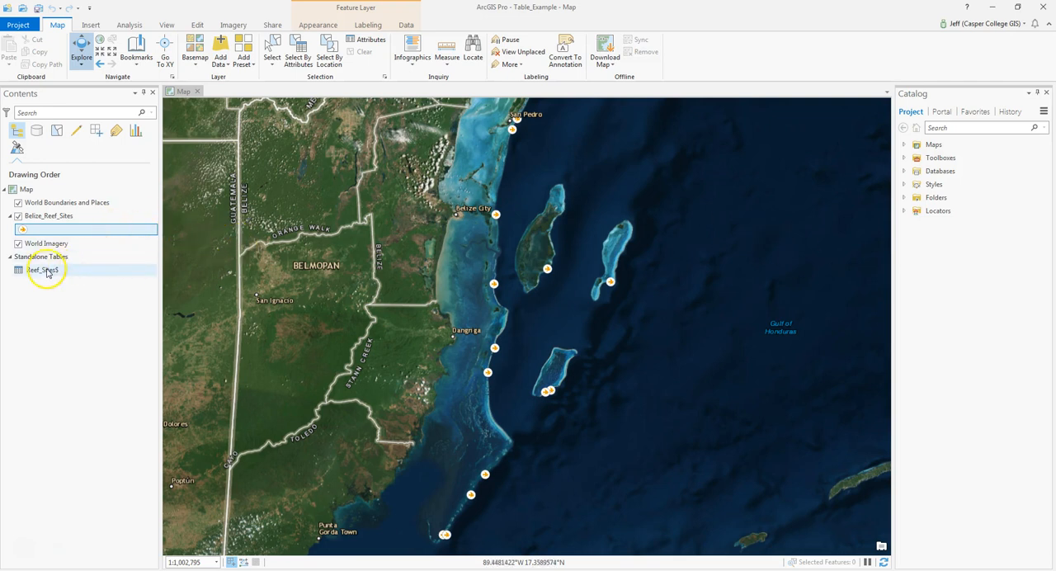
{"action": "right_click", "coordinate": [45, 270]}
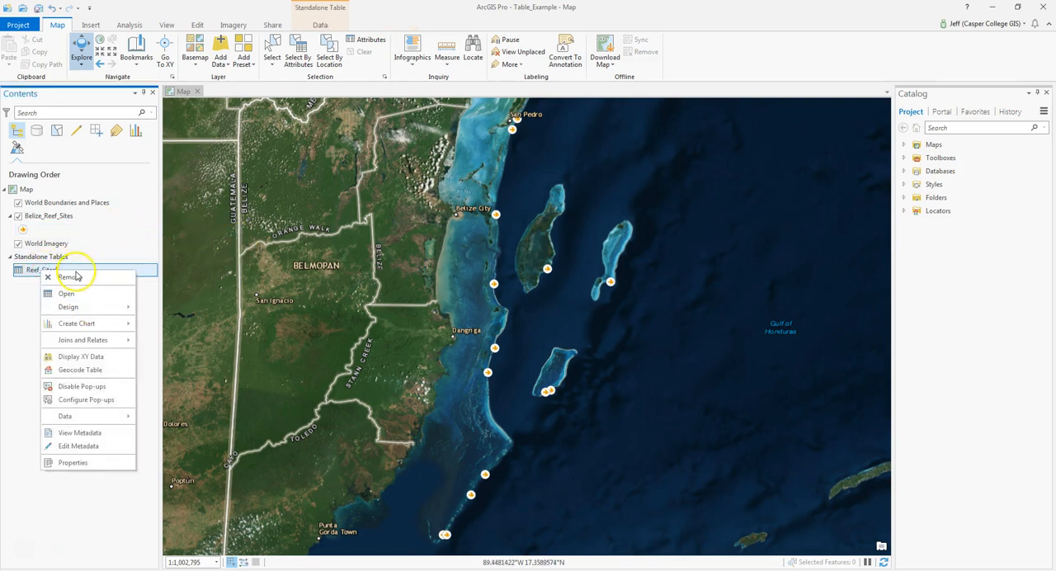
{"action": "left_click", "coordinate": [69, 276]}
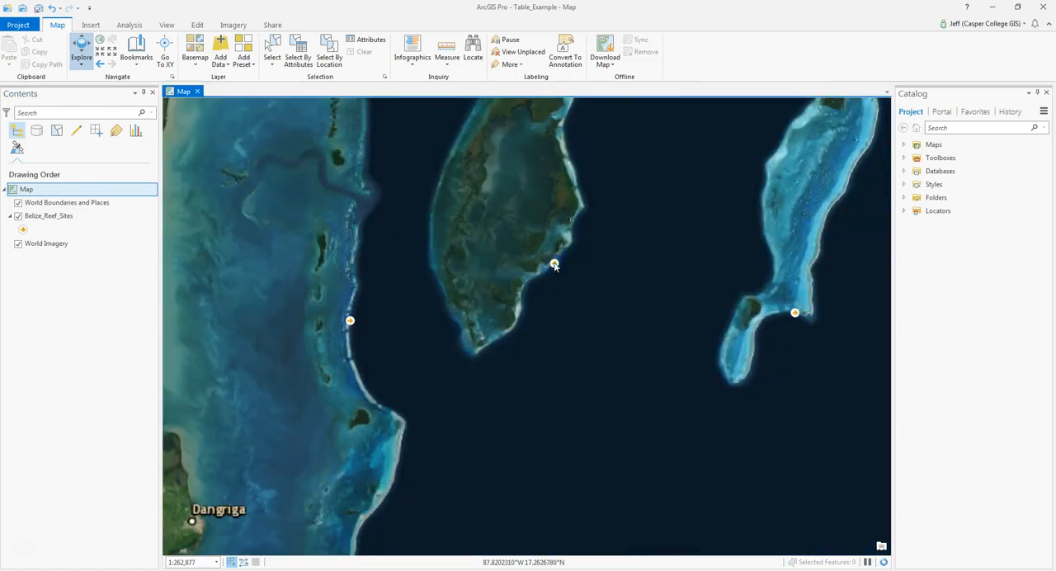
{"action": "left_click", "coordinate": [554, 264]}
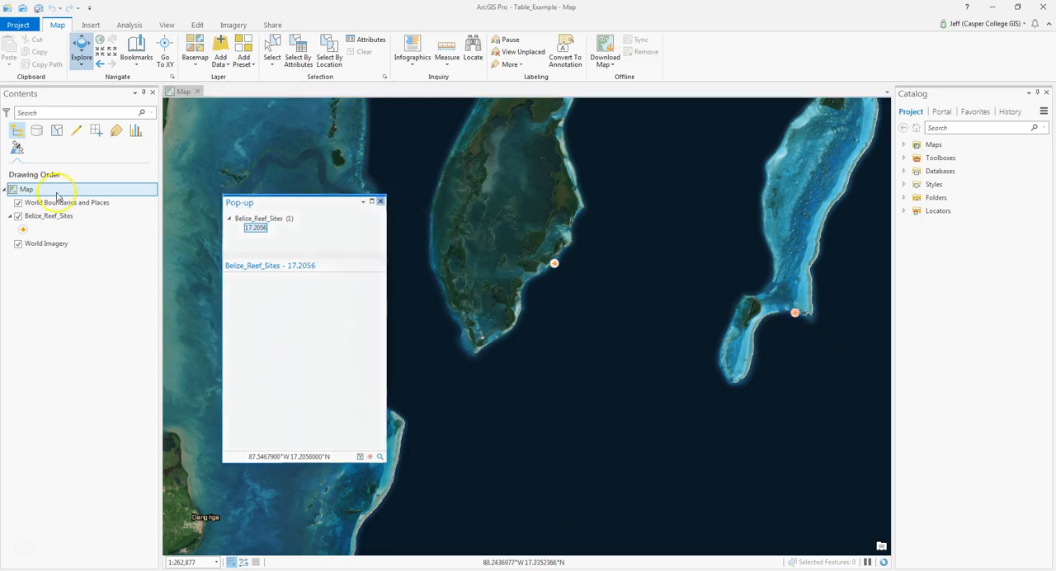
Open the Belize_Reef_Sites attribute table showing FID, Shape, Lat, Long and Site
{"action": "right_click", "coordinate": [48, 215]}
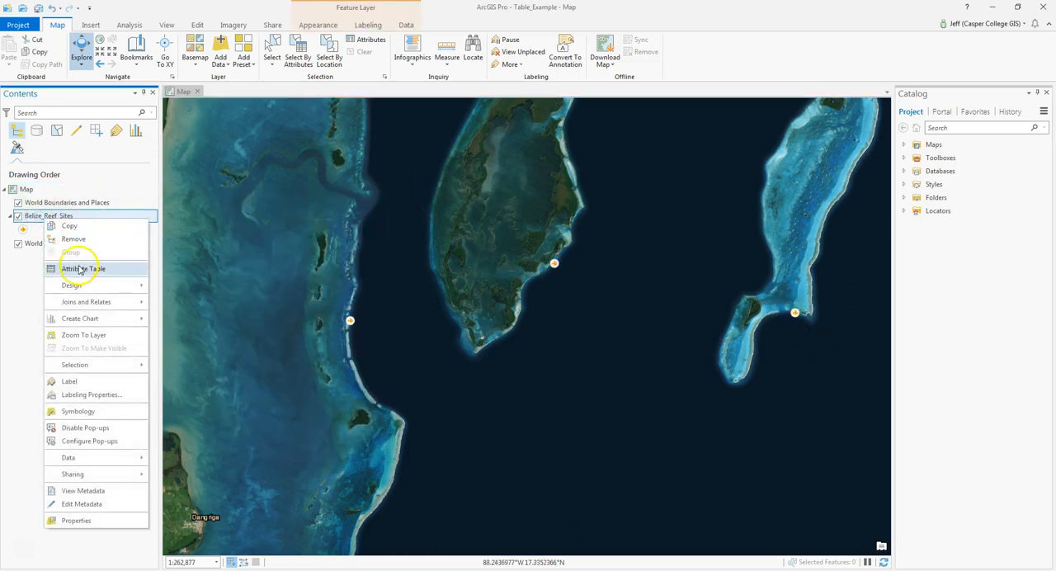
{"action": "left_click", "coordinate": [82, 268]}
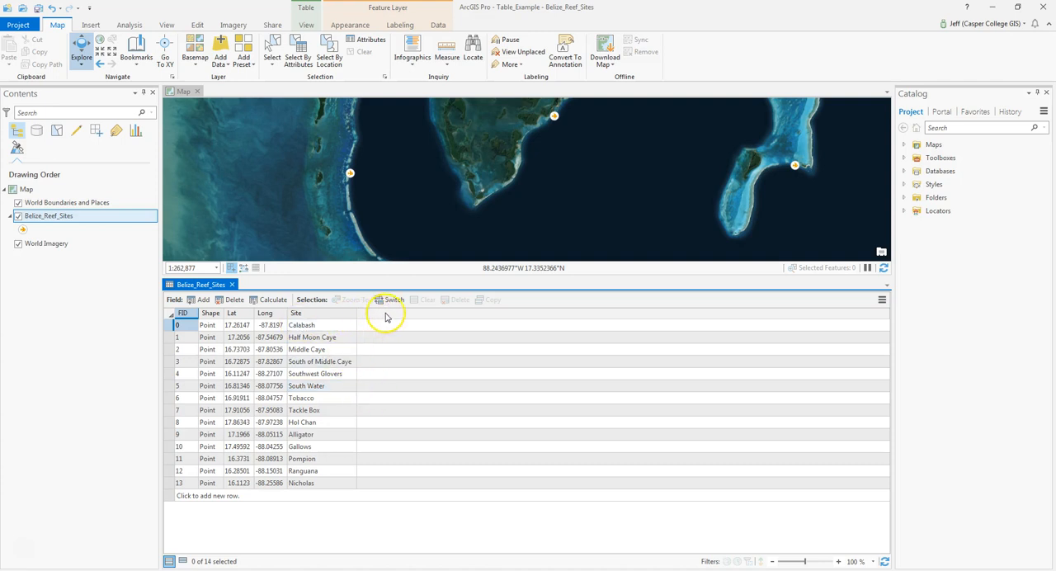
{"action": "mouse_move", "coordinate": [376, 328]}
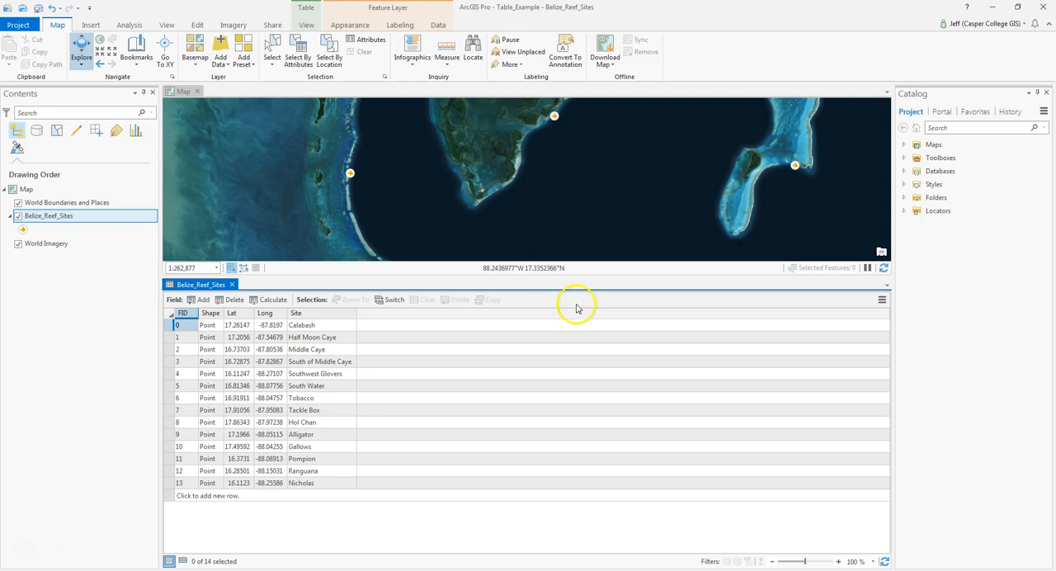
{"action": "mouse_move", "coordinate": [600, 320]}
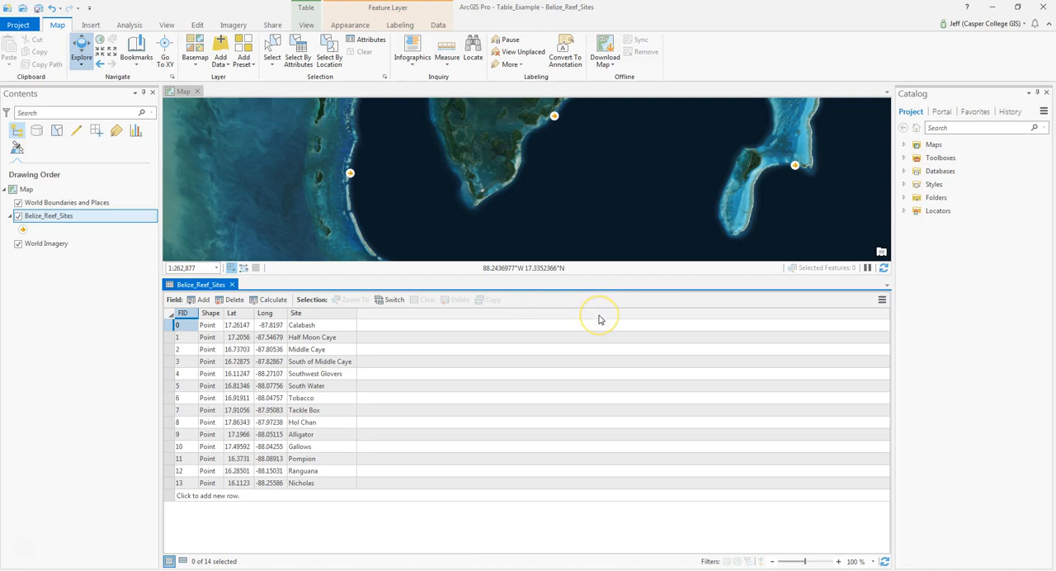
{"action": "mouse_move", "coordinate": [619, 480]}
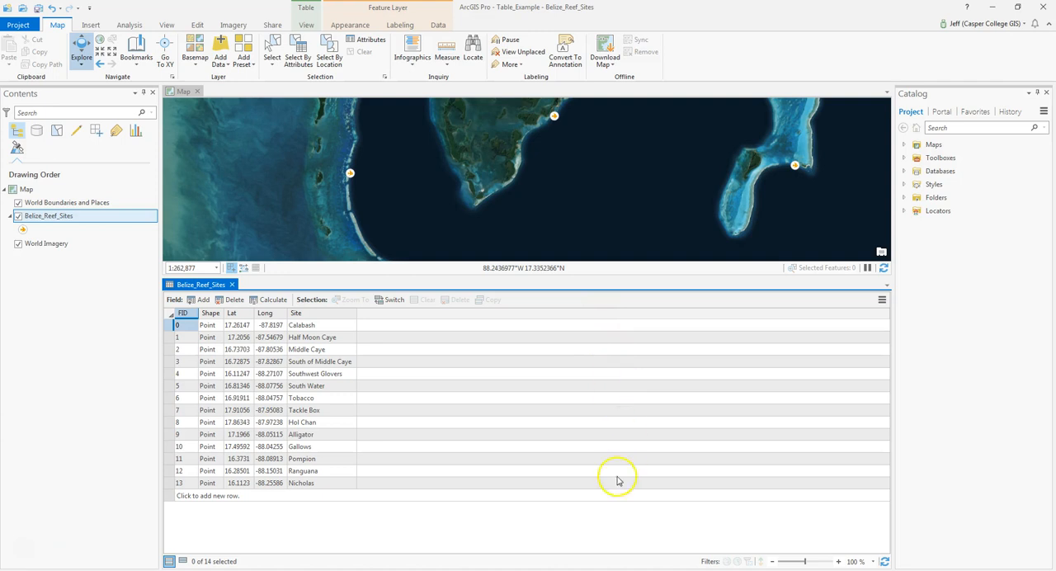
{"action": "mouse_move", "coordinate": [612, 501]}
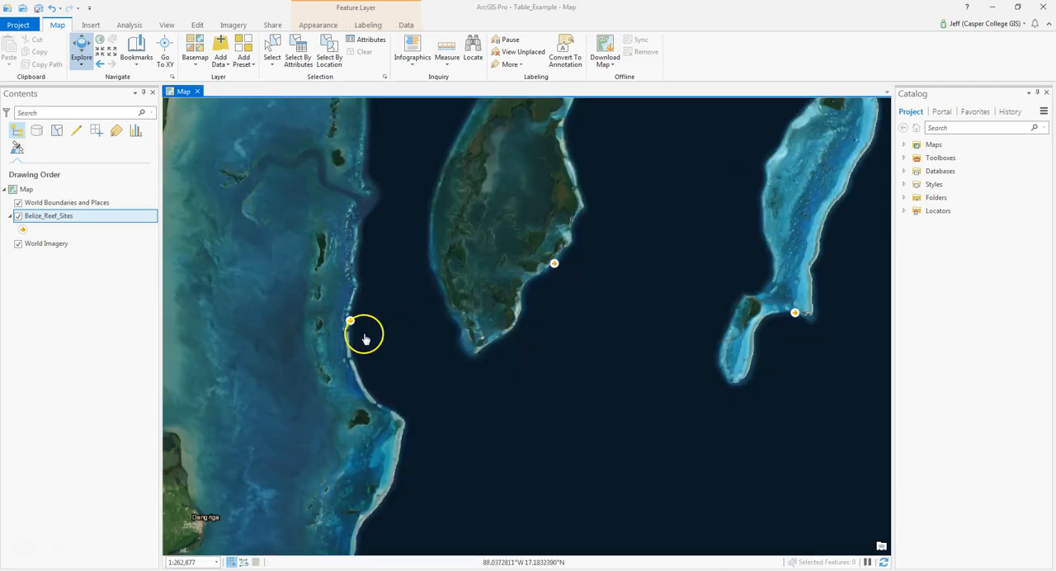
{"action": "mouse_move", "coordinate": [516, 289]}
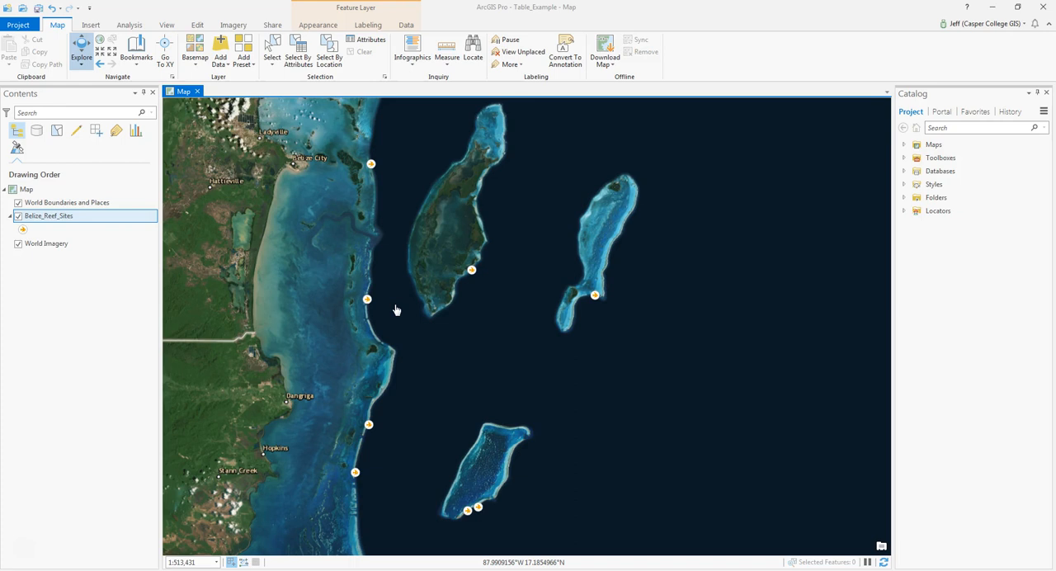
Reopen the Belize_Reef_Sites attribute table listing all 14 reef sites
{"action": "right_click", "coordinate": [48, 215]}
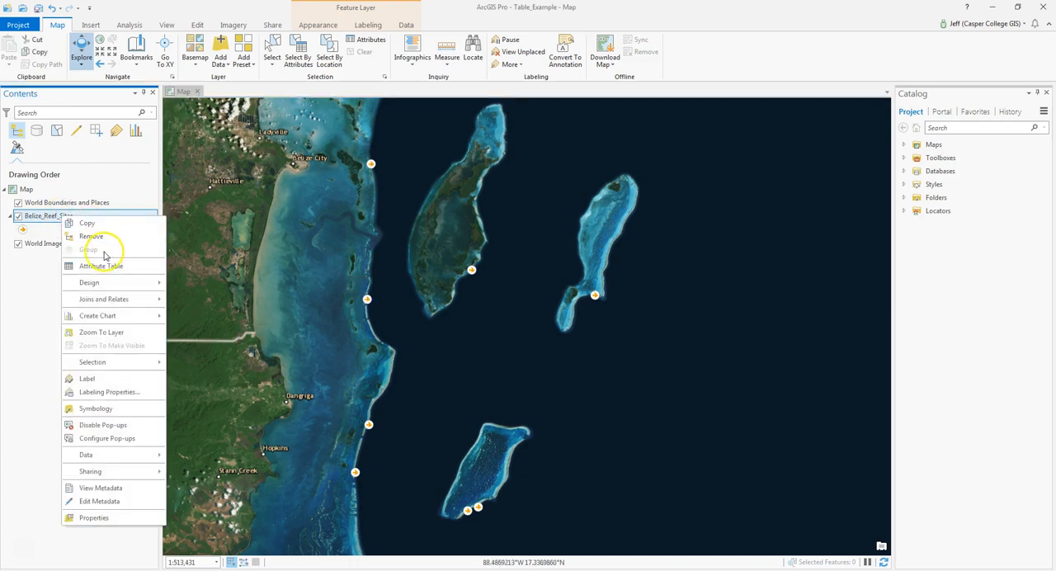
{"action": "left_click", "coordinate": [101, 266]}
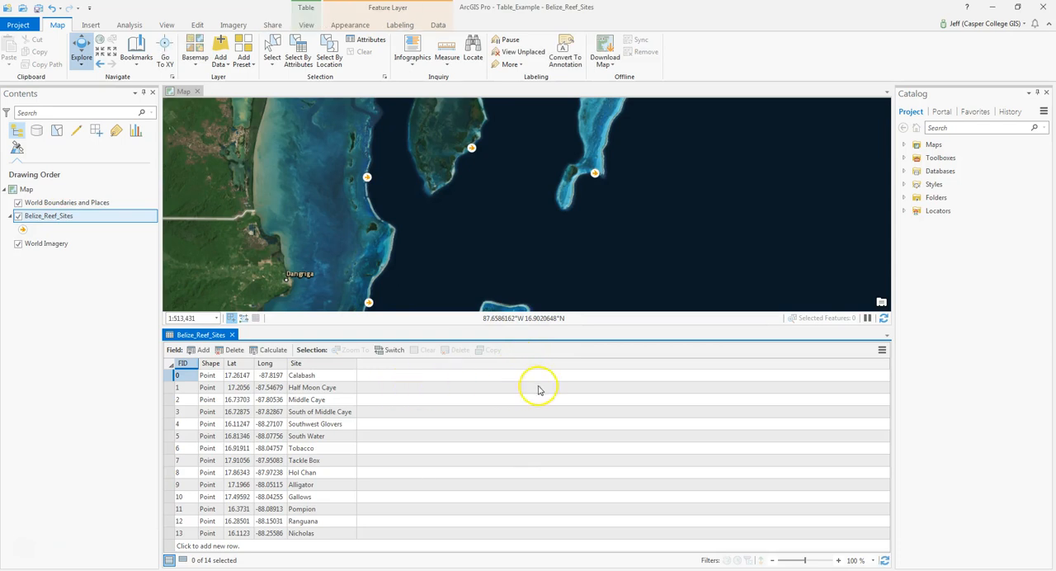